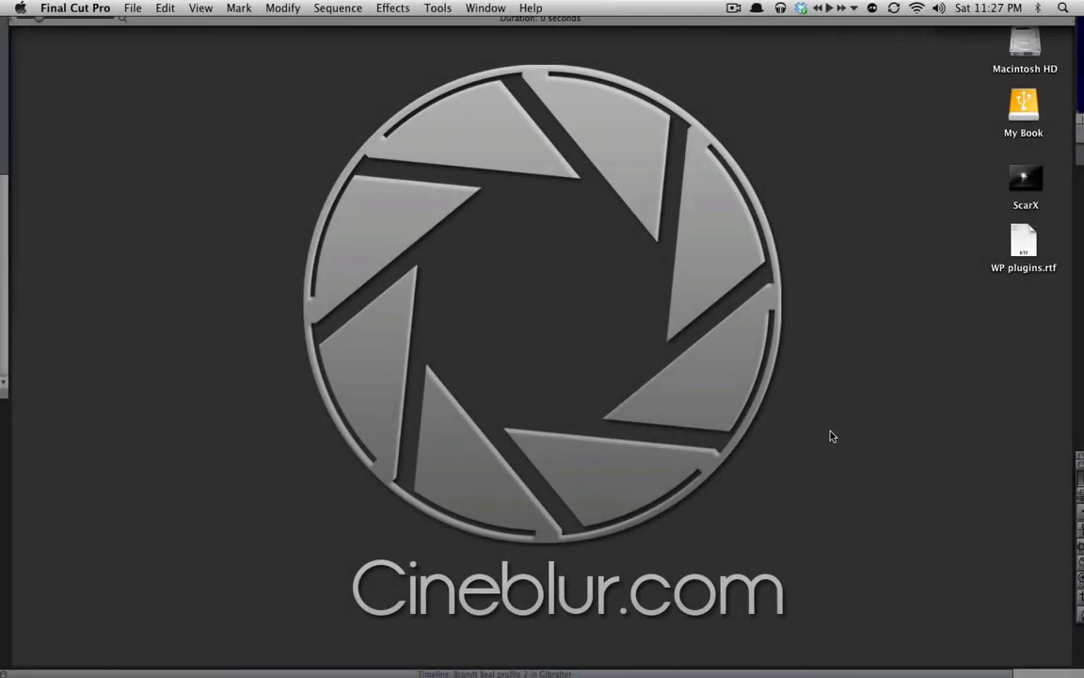
mouse_move(945, 472)
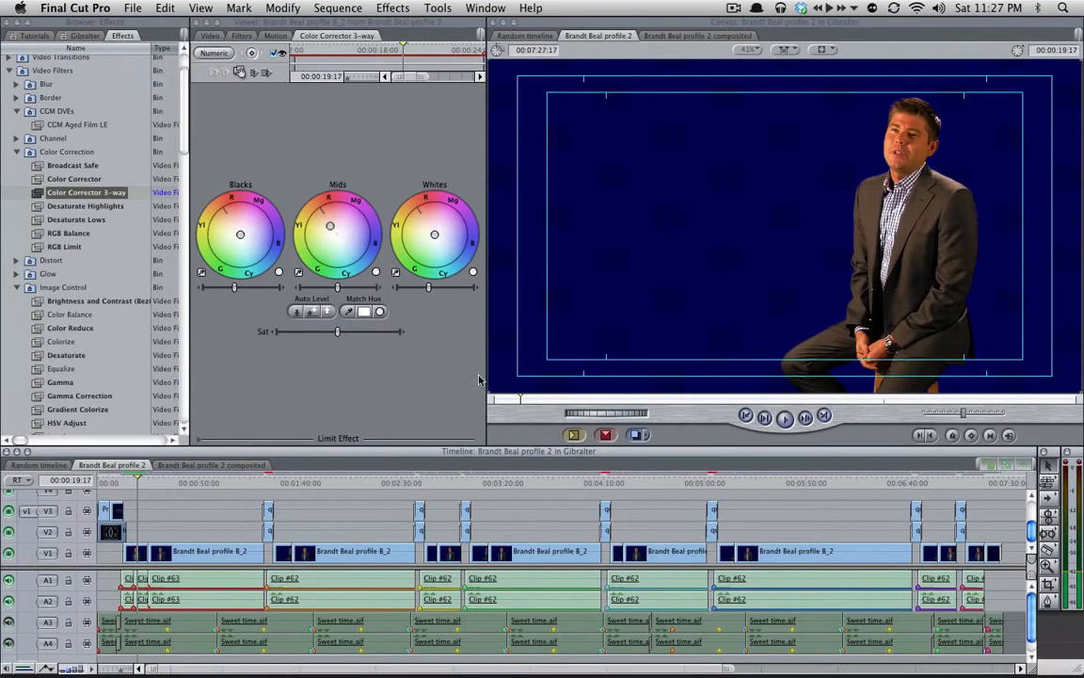
mouse_move(141, 501)
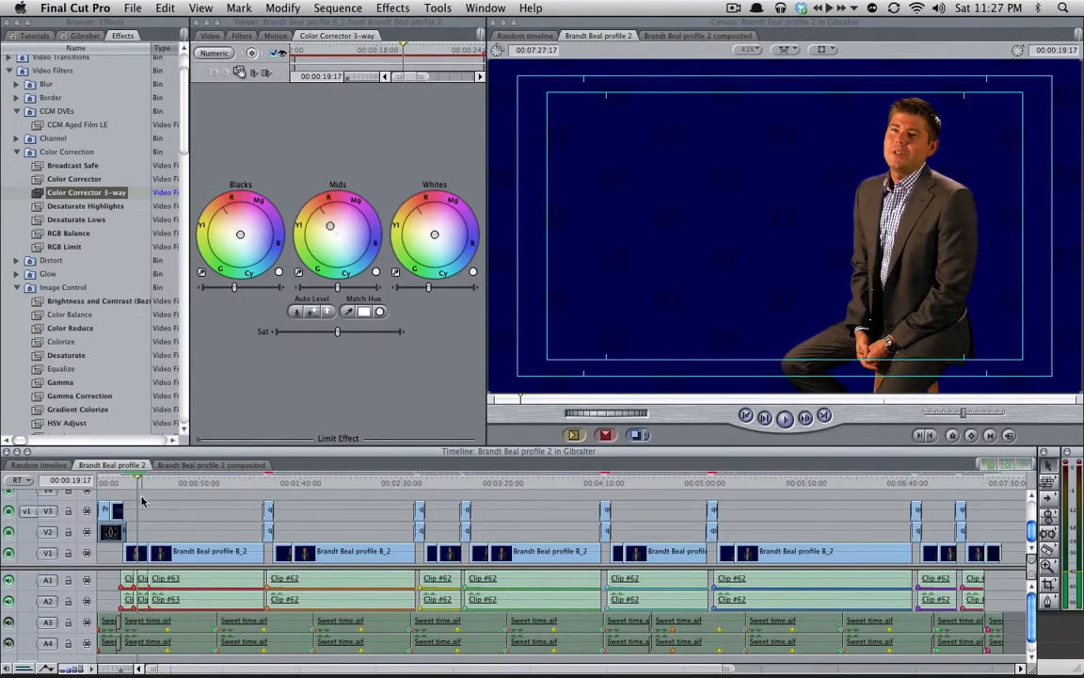
Load the first interview clip on V2 into the Viewer.
click(135, 482)
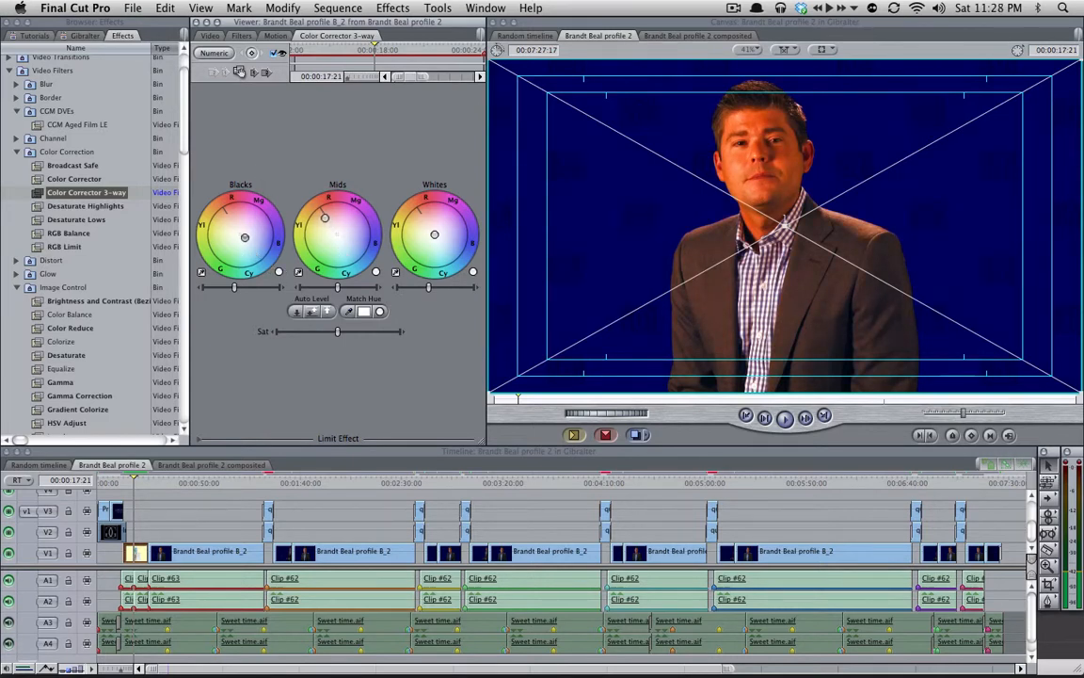
drag(245, 237, 253, 241)
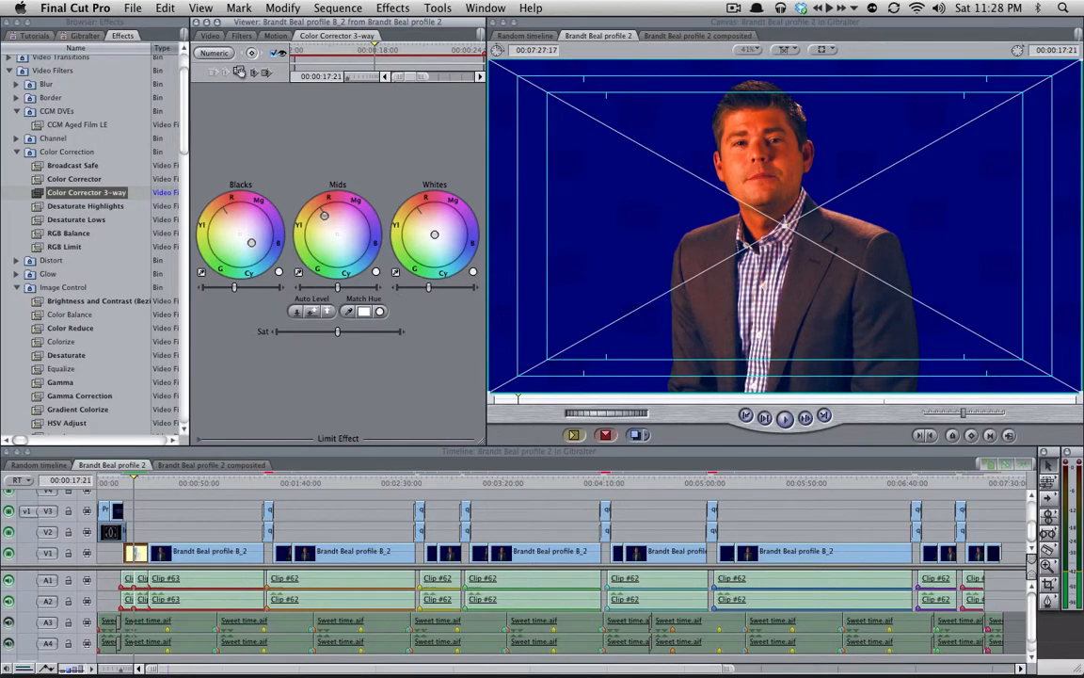
Apply the Circles stylize video filter to the clip with Invert enabled.
scroll(down, 3)
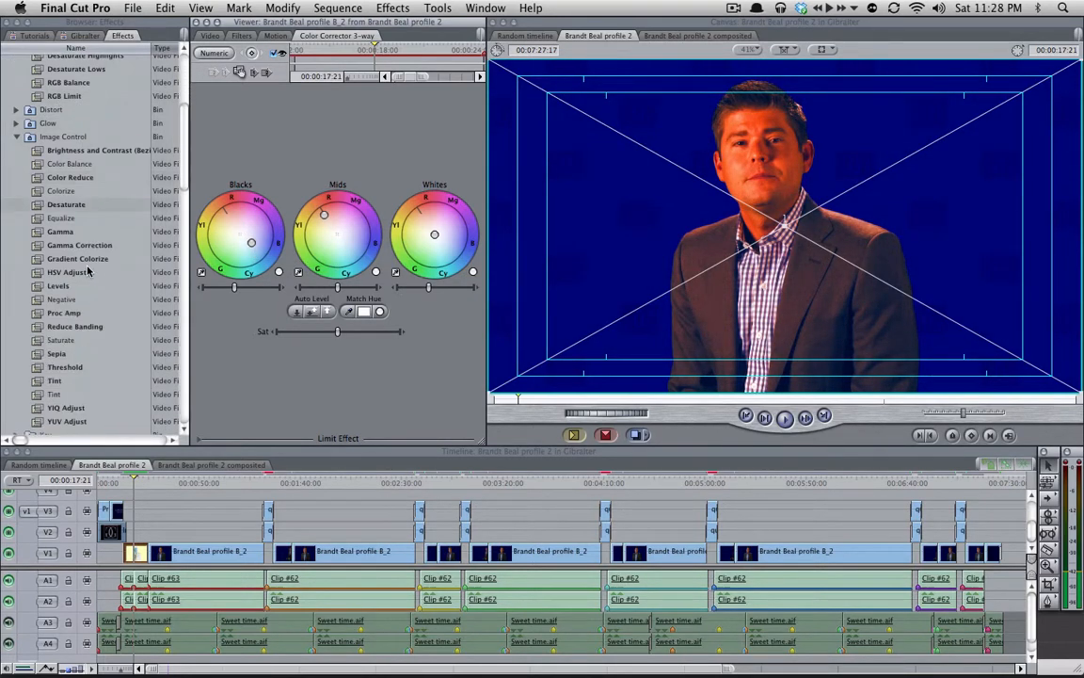
scroll(down, 3)
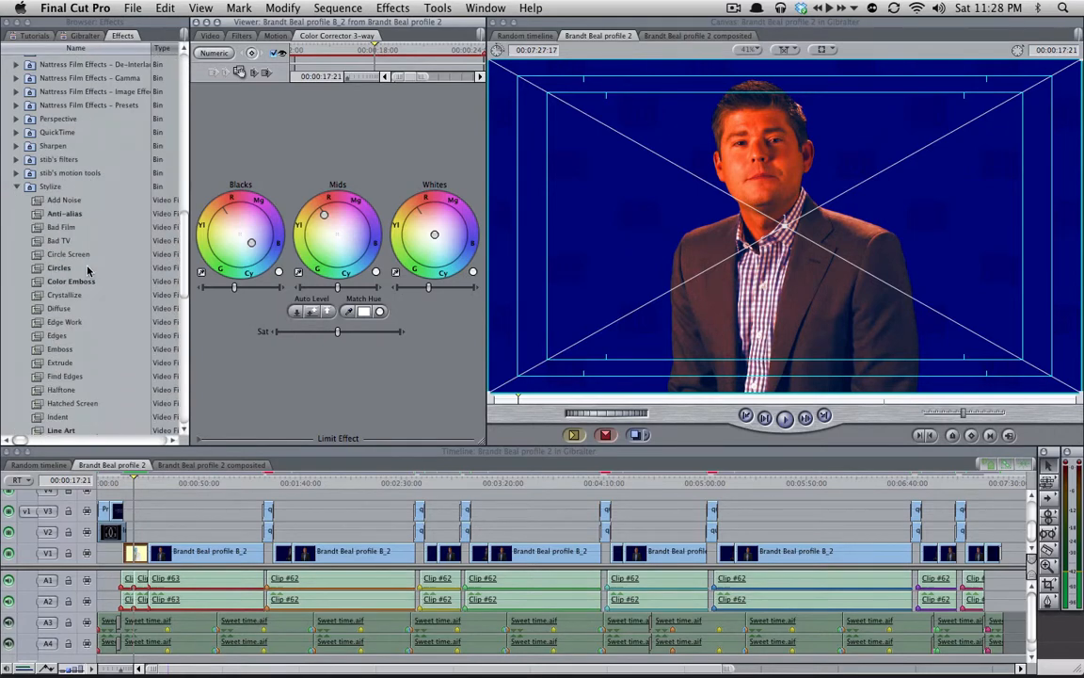
click(58, 268)
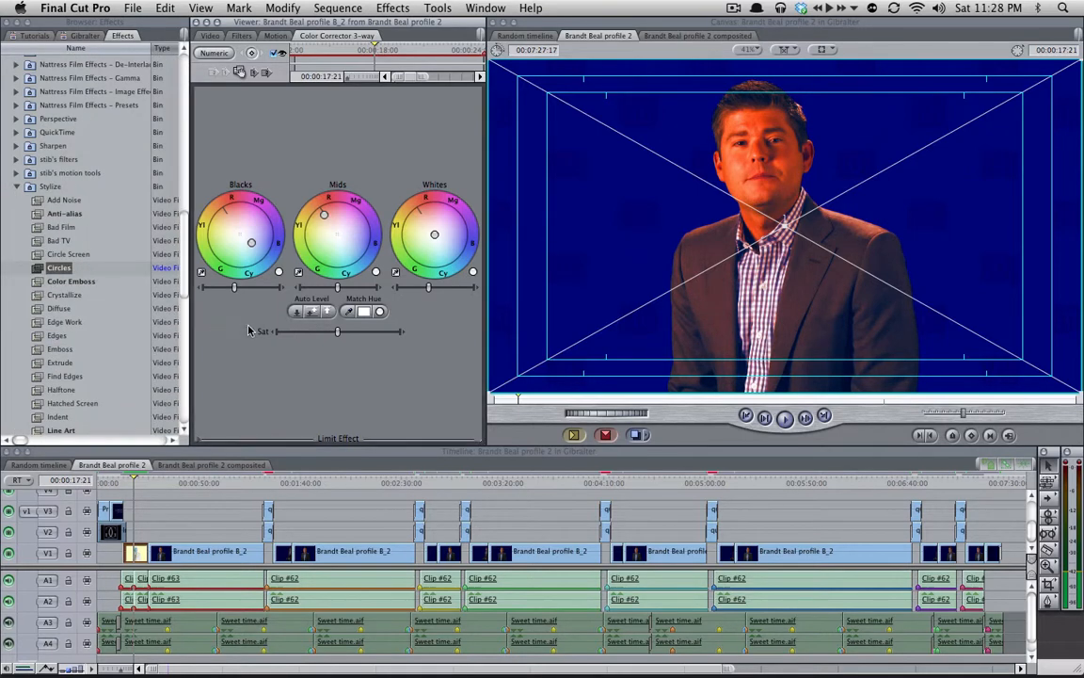
click(241, 34)
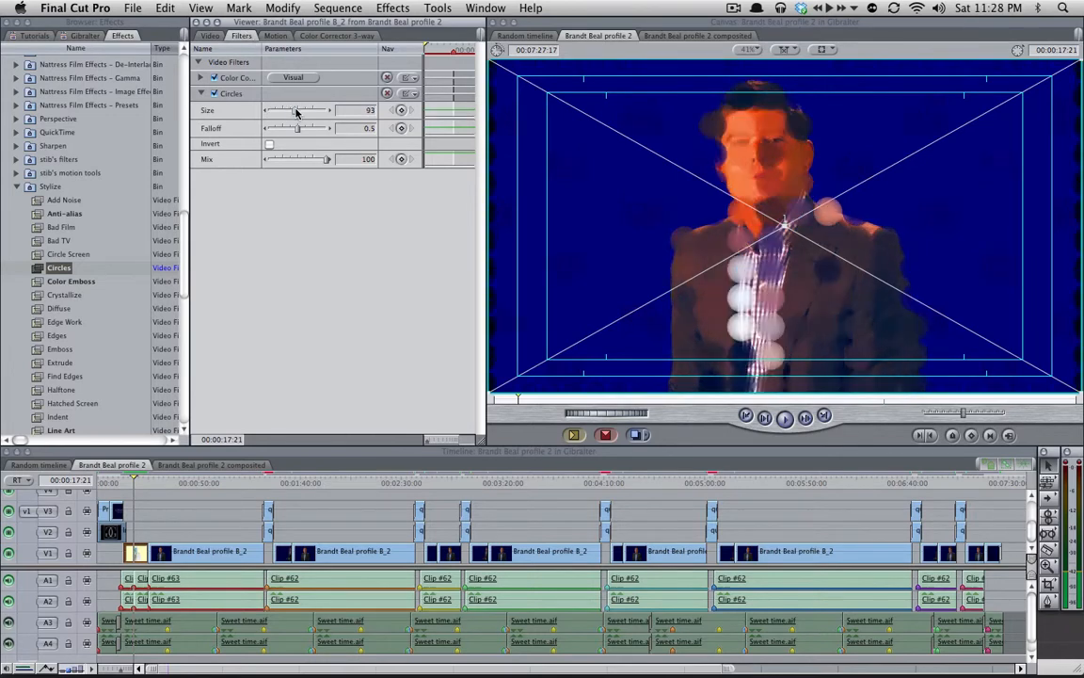
click(269, 144)
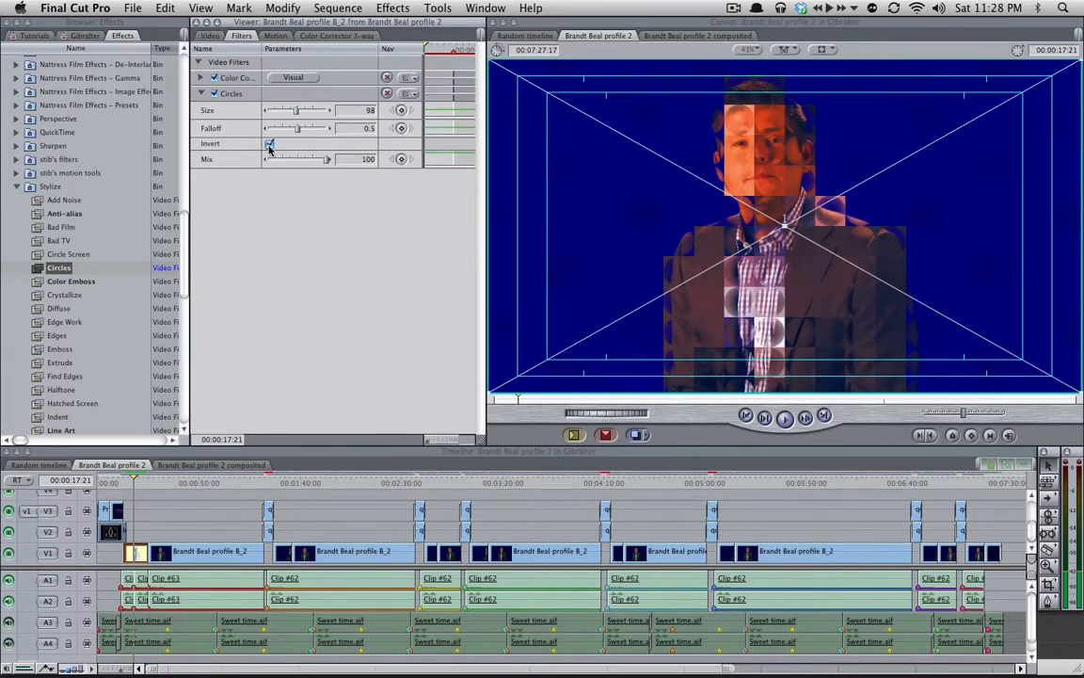
click(271, 143)
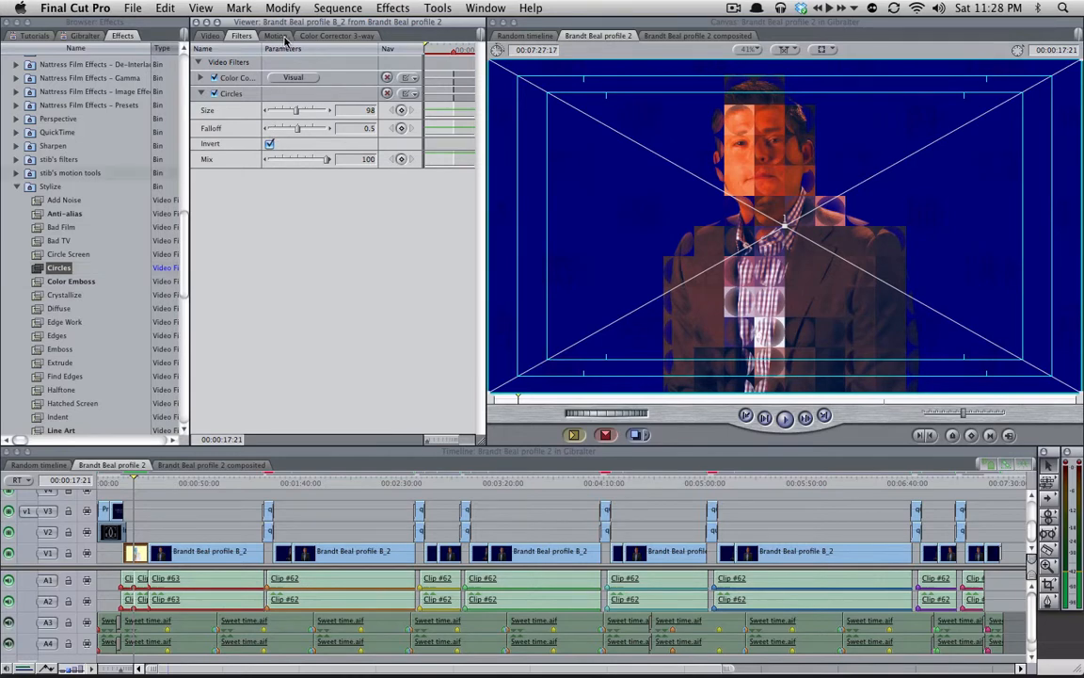
Scale the clip down to about 76 percent in its Motion settings.
click(275, 35)
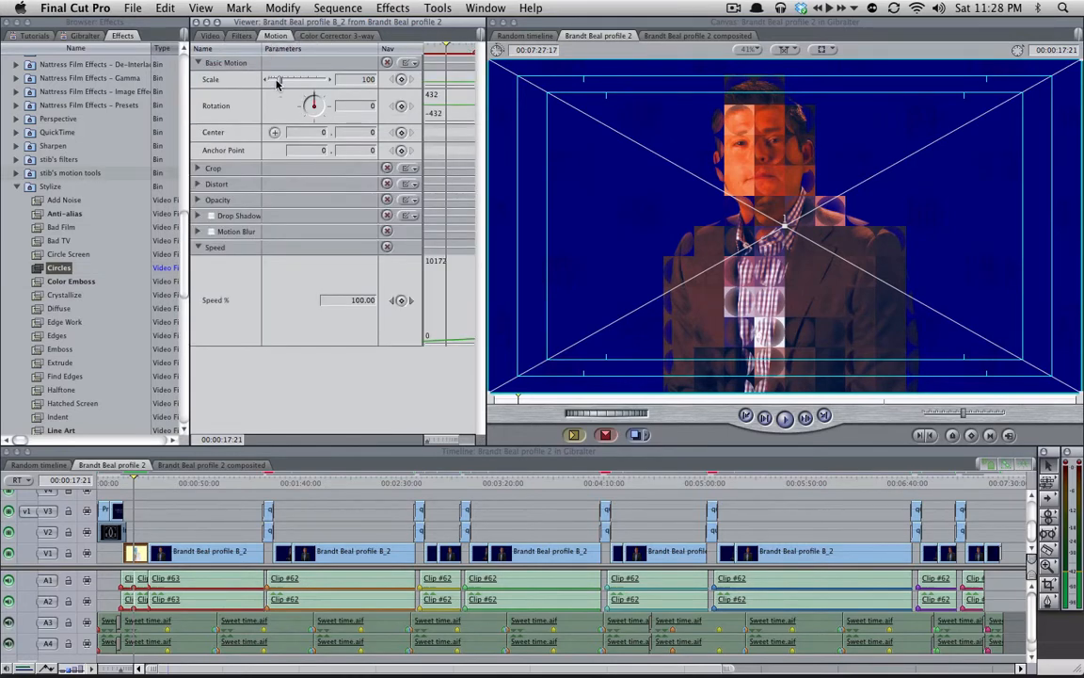
drag(301, 79, 272, 79)
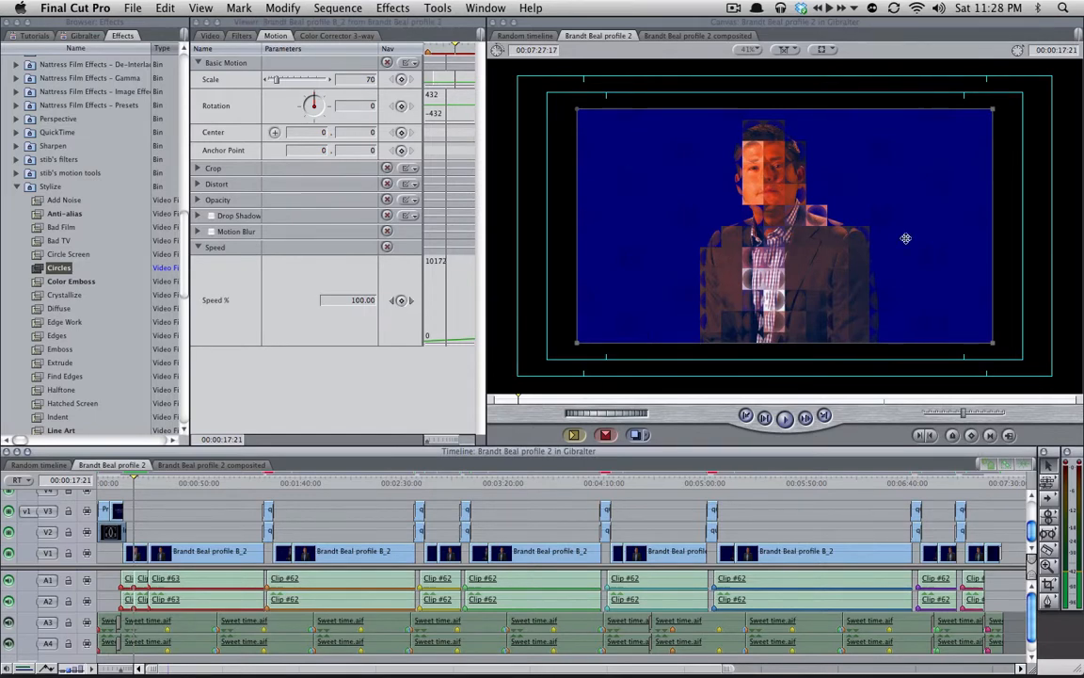
mouse_move(180, 482)
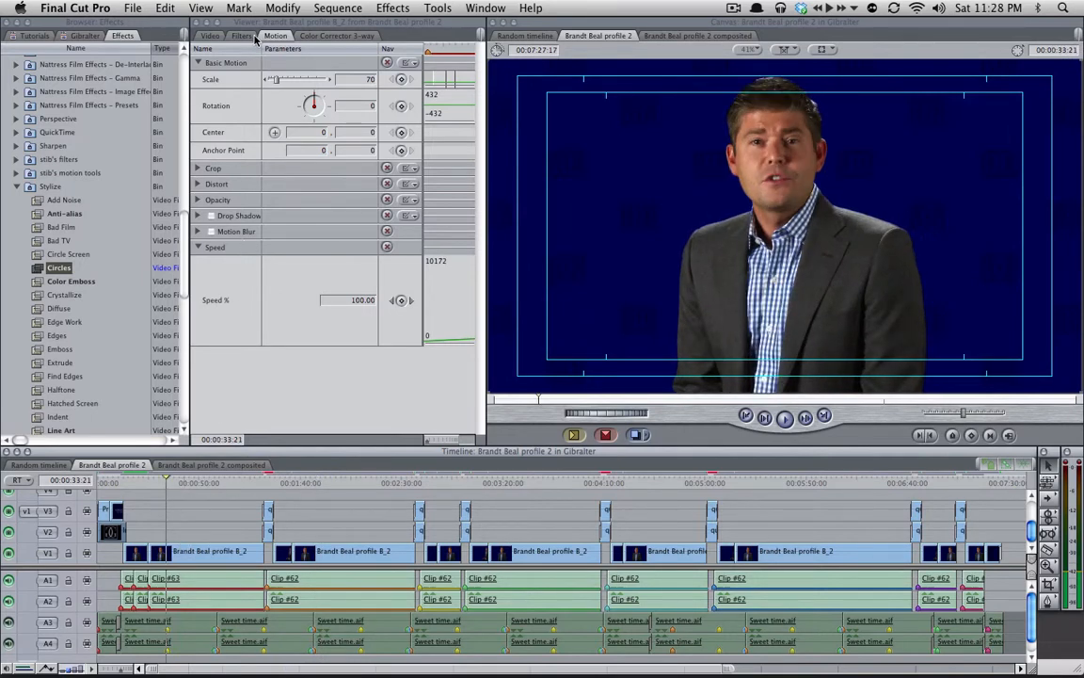
click(241, 35)
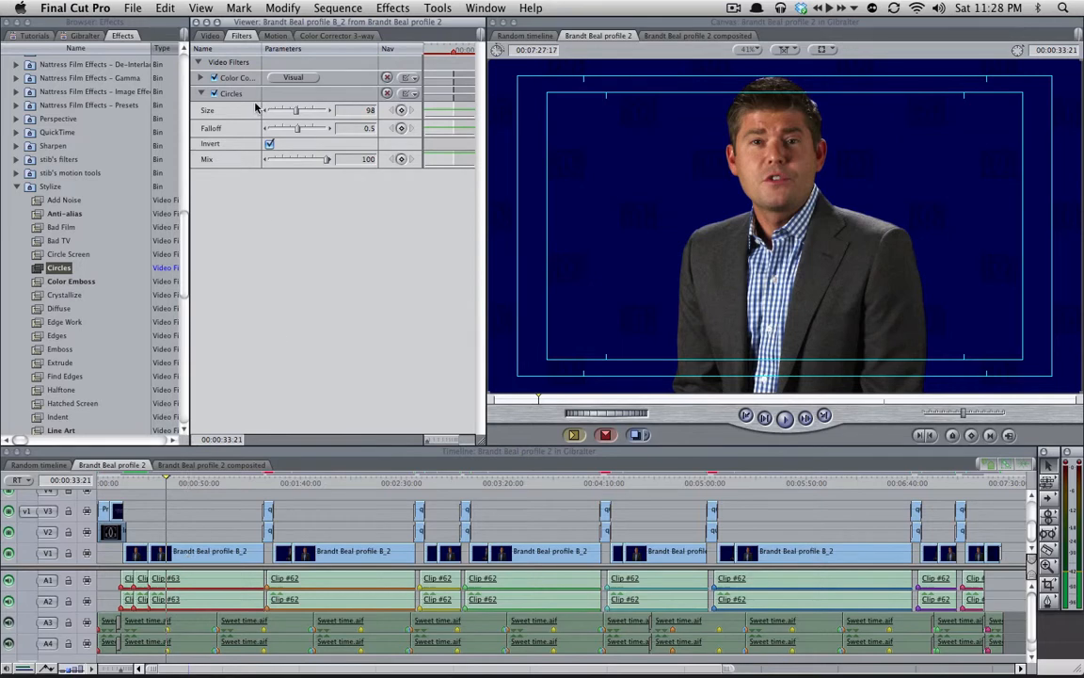
mouse_move(139, 485)
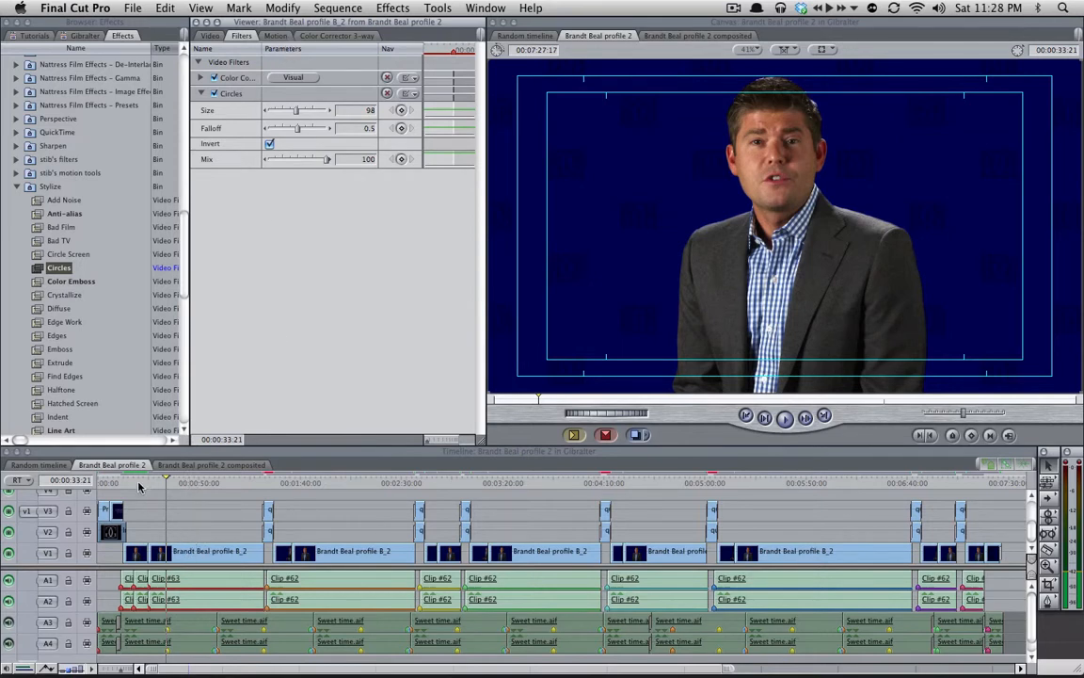
click(139, 482)
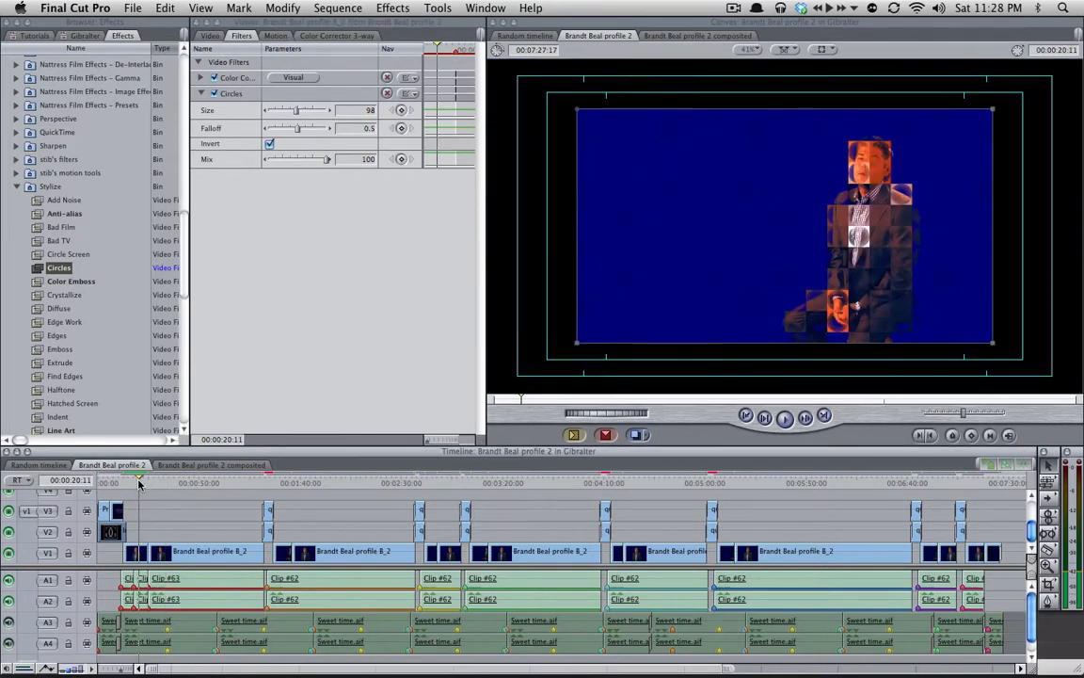
mouse_move(147, 534)
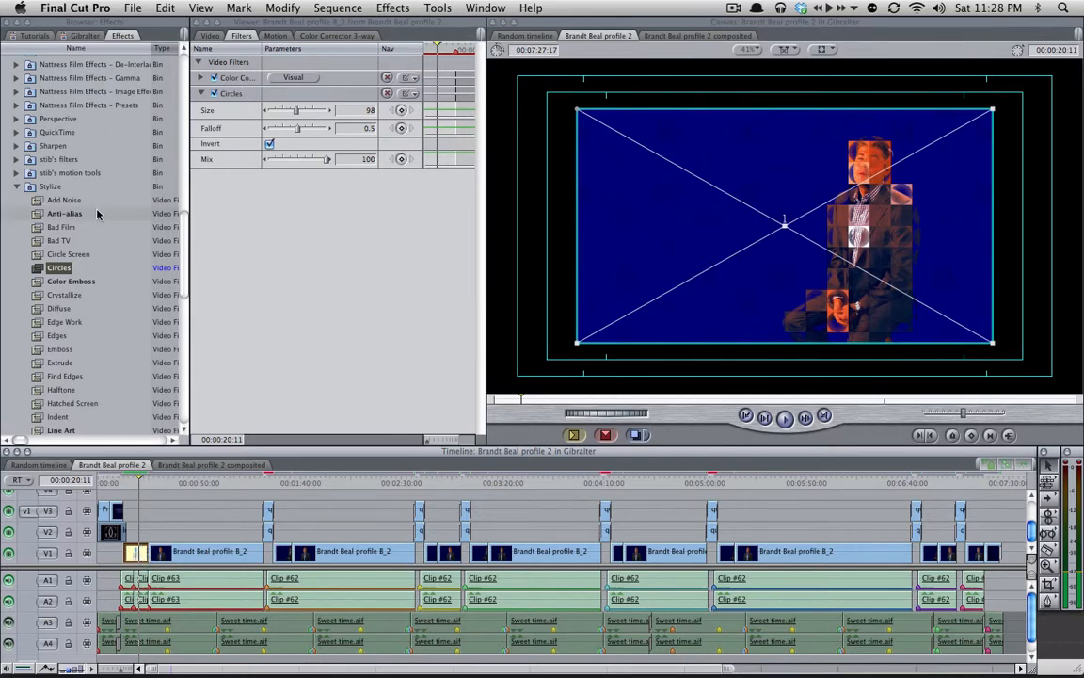
Copy the scaled, filtered clip and bring up Paste Attributes for the target clips.
key(cmd+c)
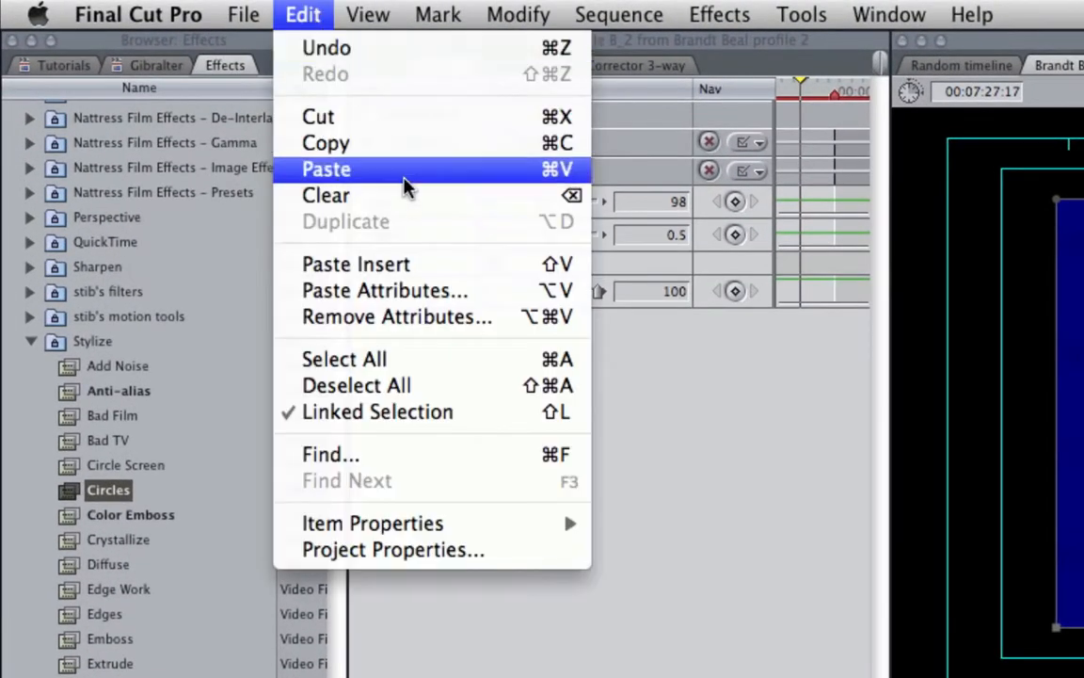
mouse_move(384, 290)
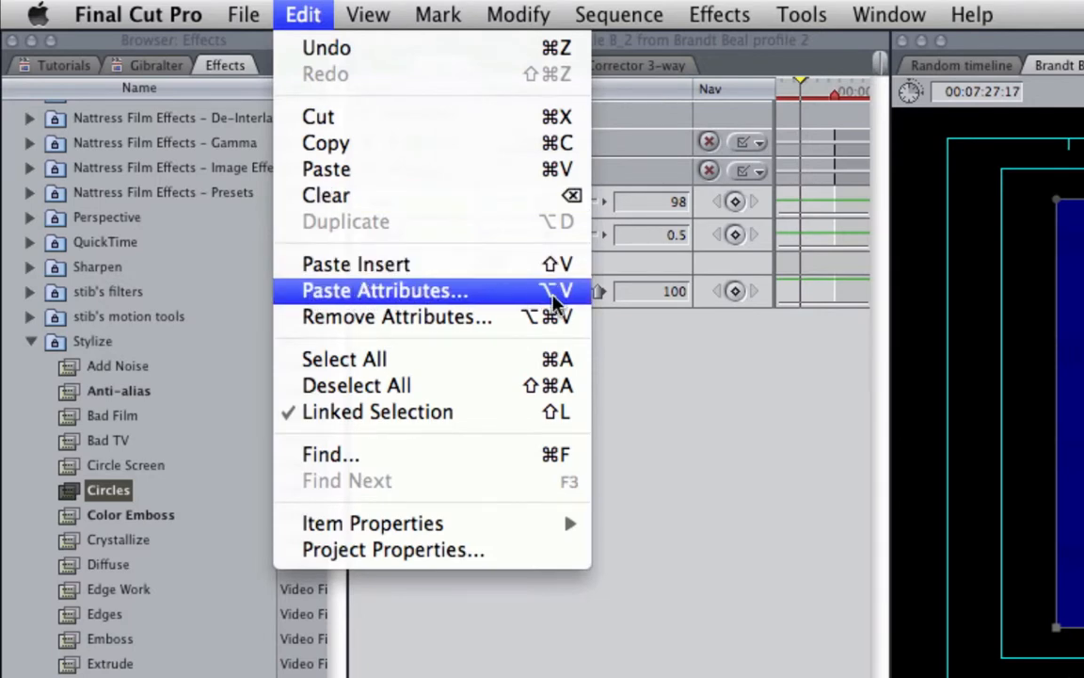
click(384, 290)
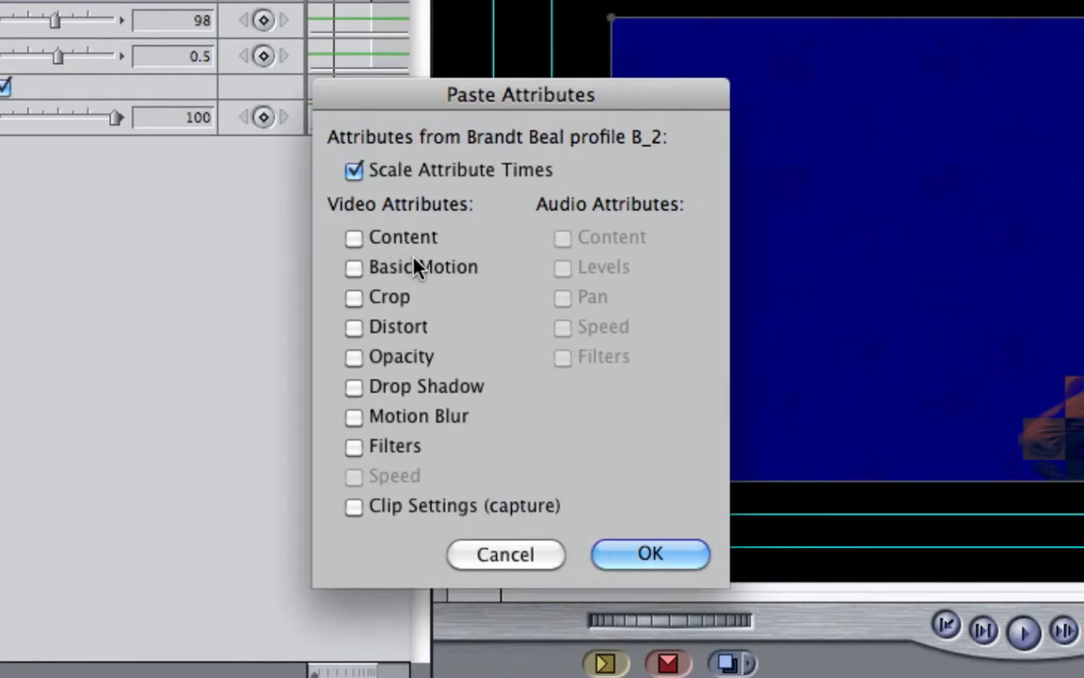
mouse_move(418, 406)
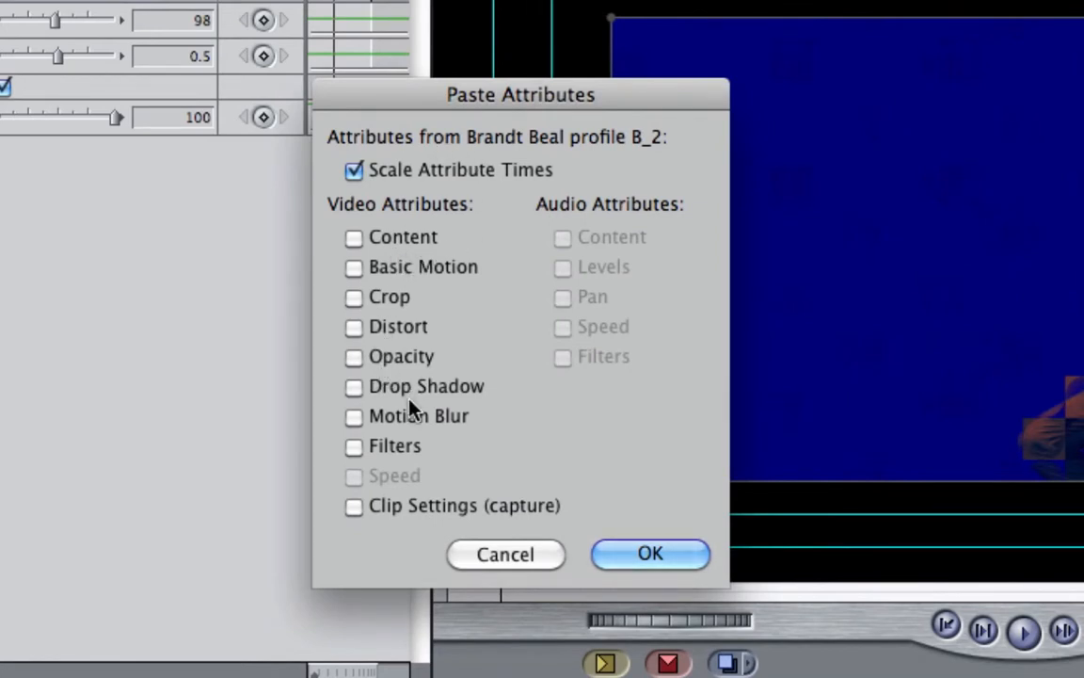
Paste only Filters and Basic Motion onto the other clips, keeping Scale Attribute Times on.
click(353, 444)
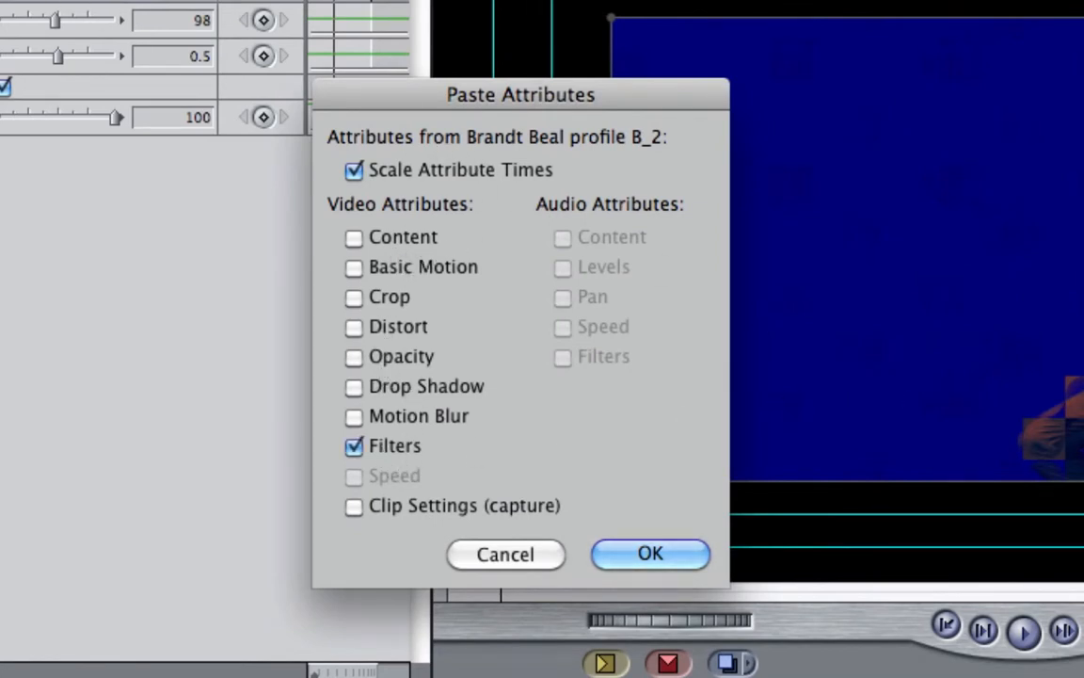
click(353, 267)
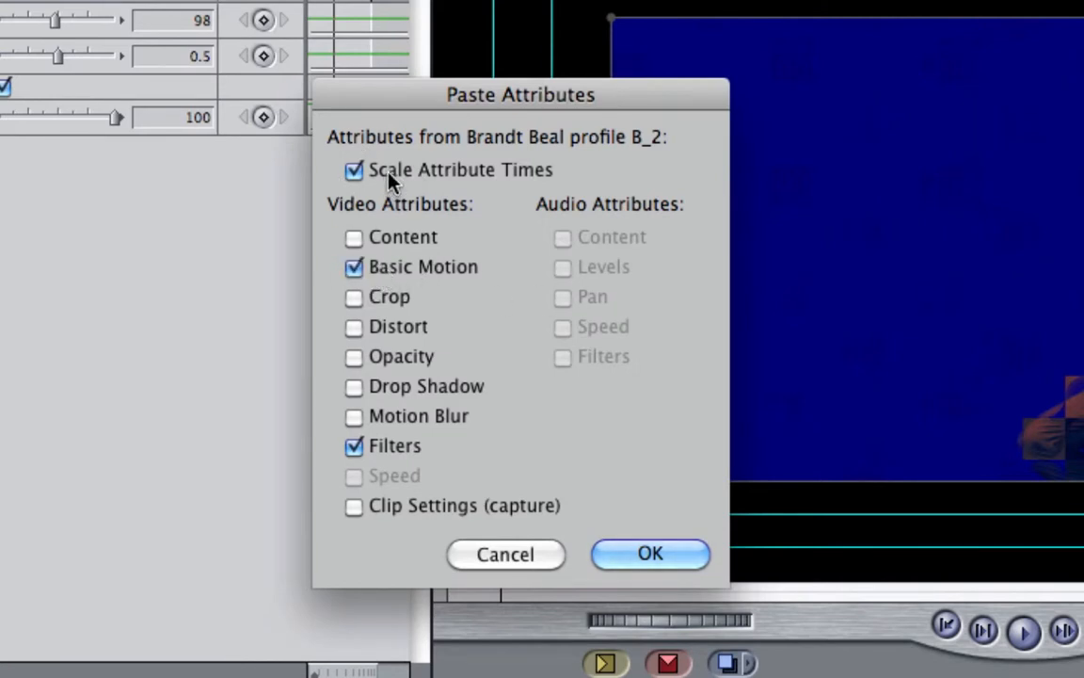
click(354, 169)
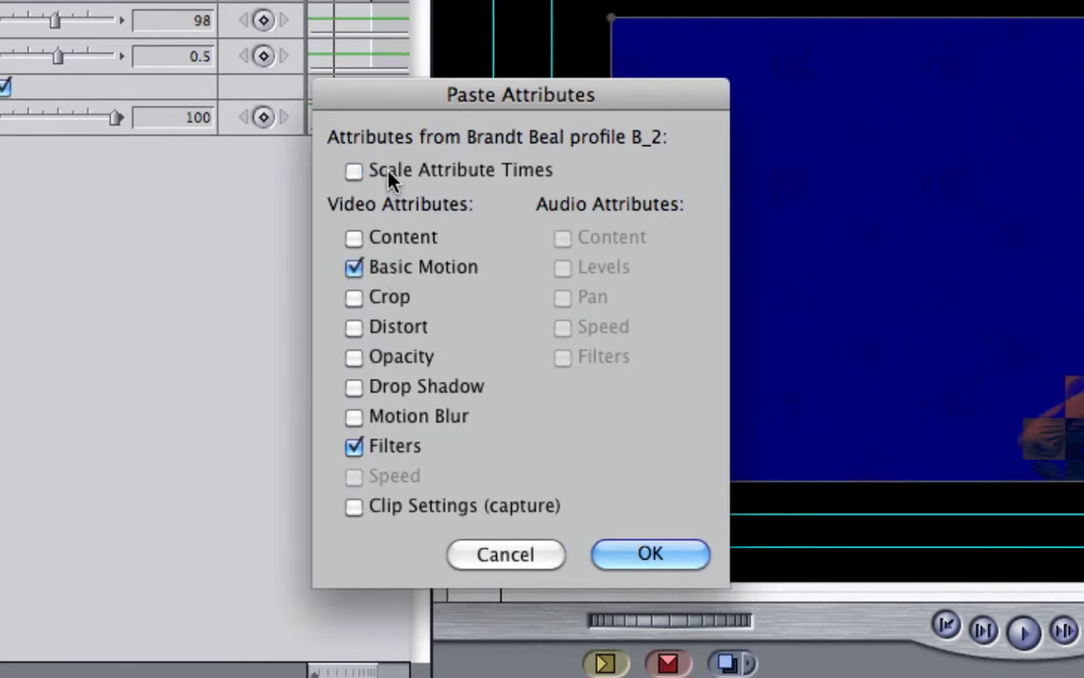
click(354, 169)
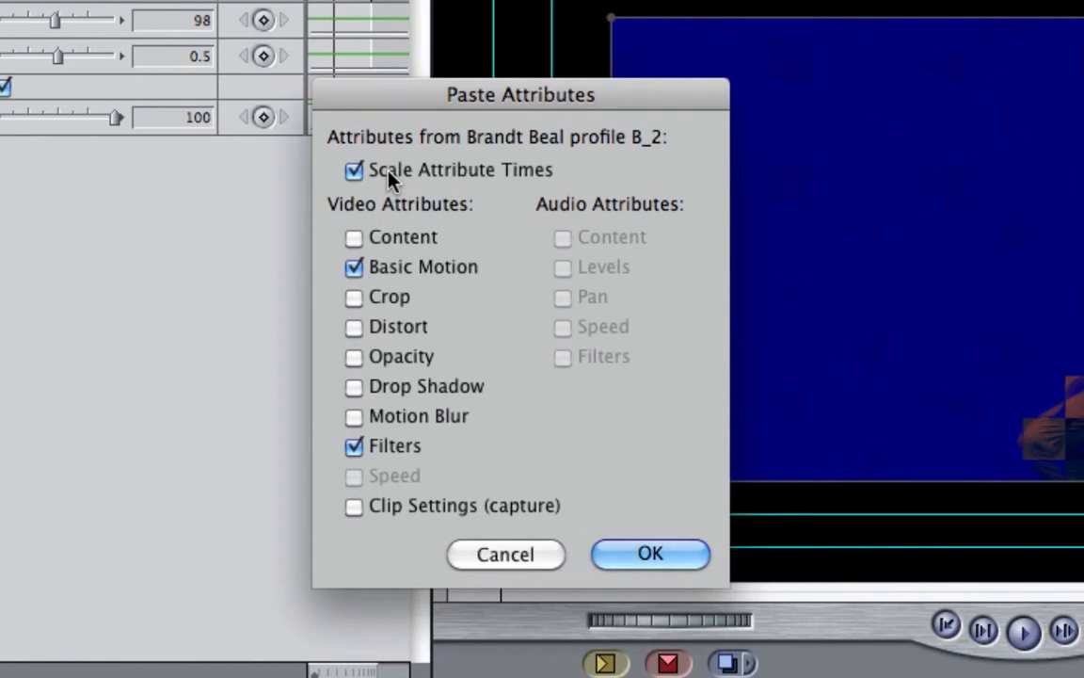
click(649, 554)
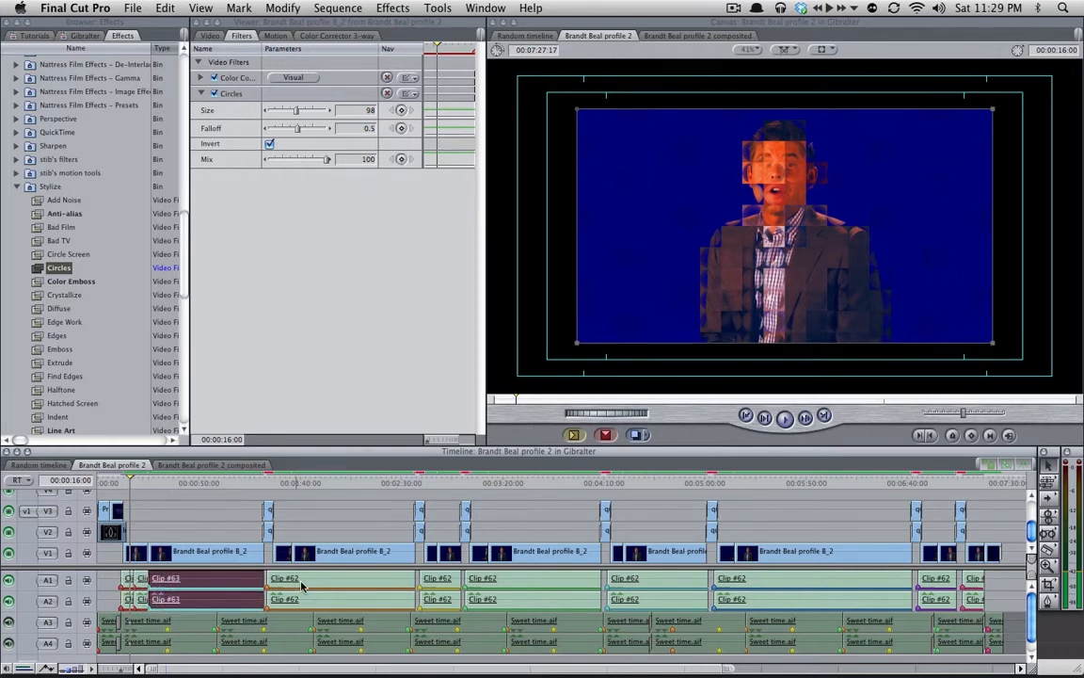
click(284, 578)
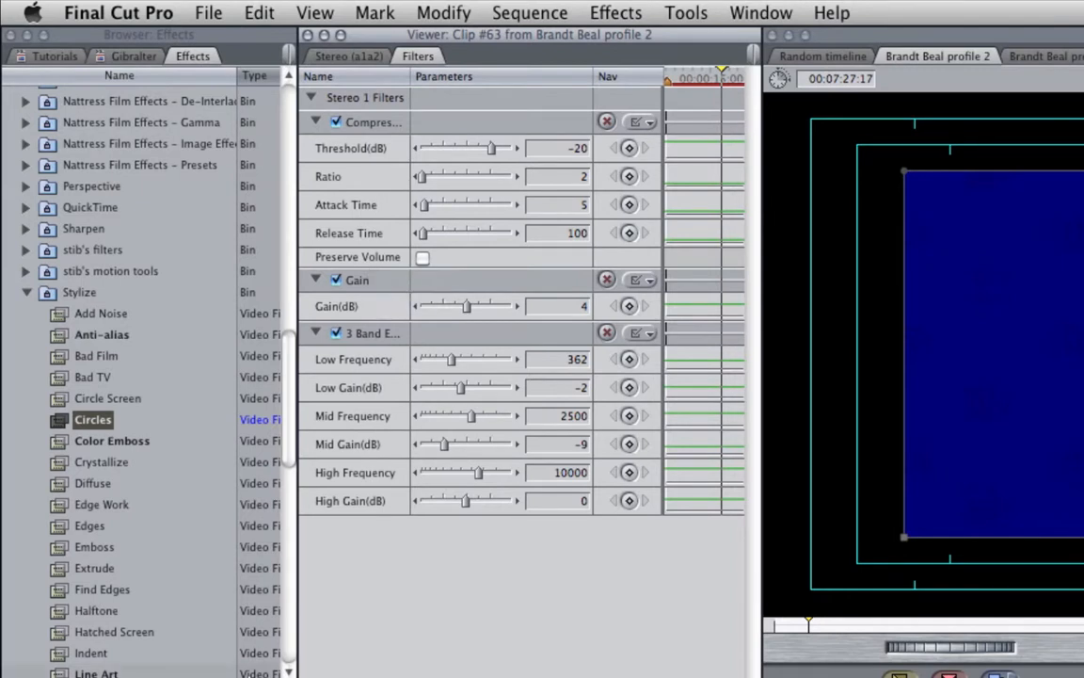
mouse_move(396, 410)
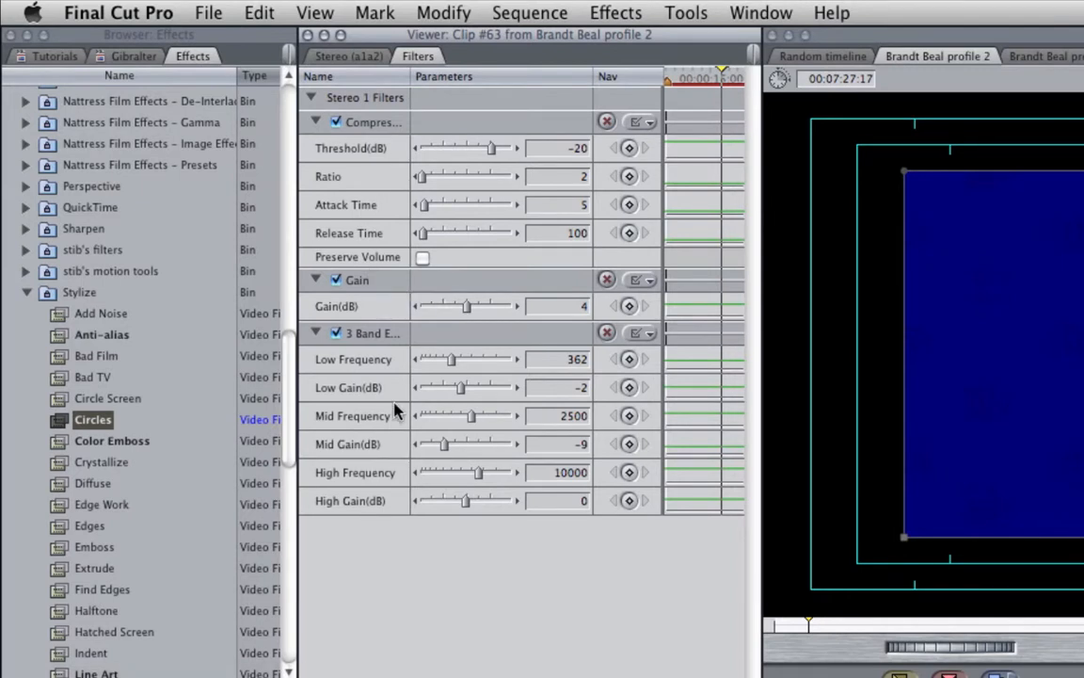
mouse_move(396, 363)
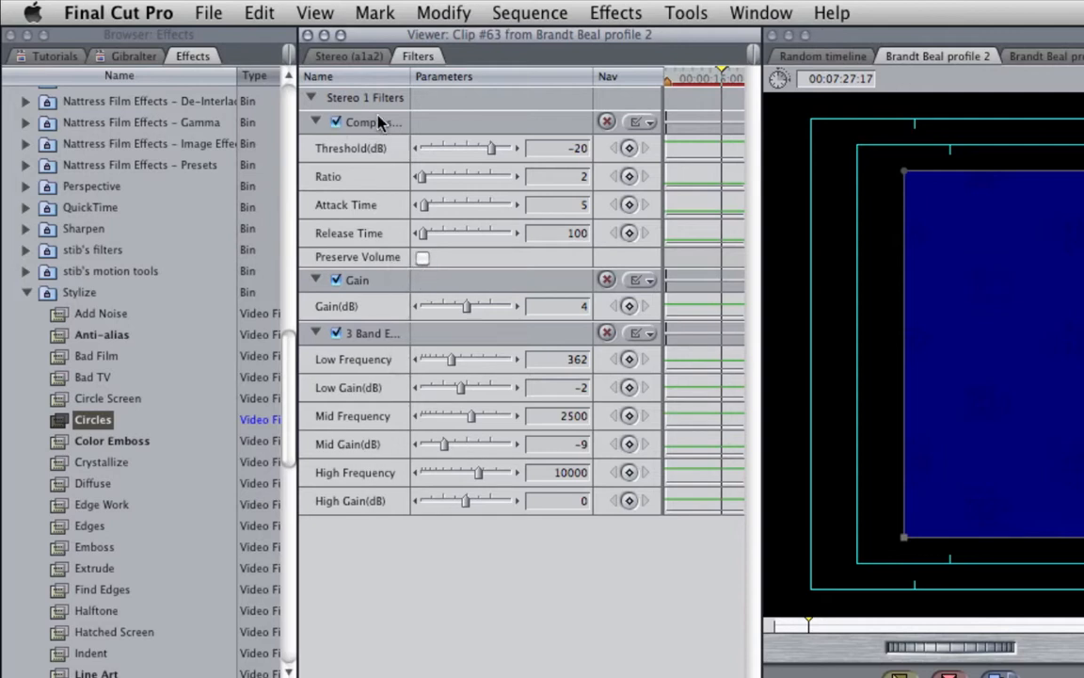
mouse_move(442, 155)
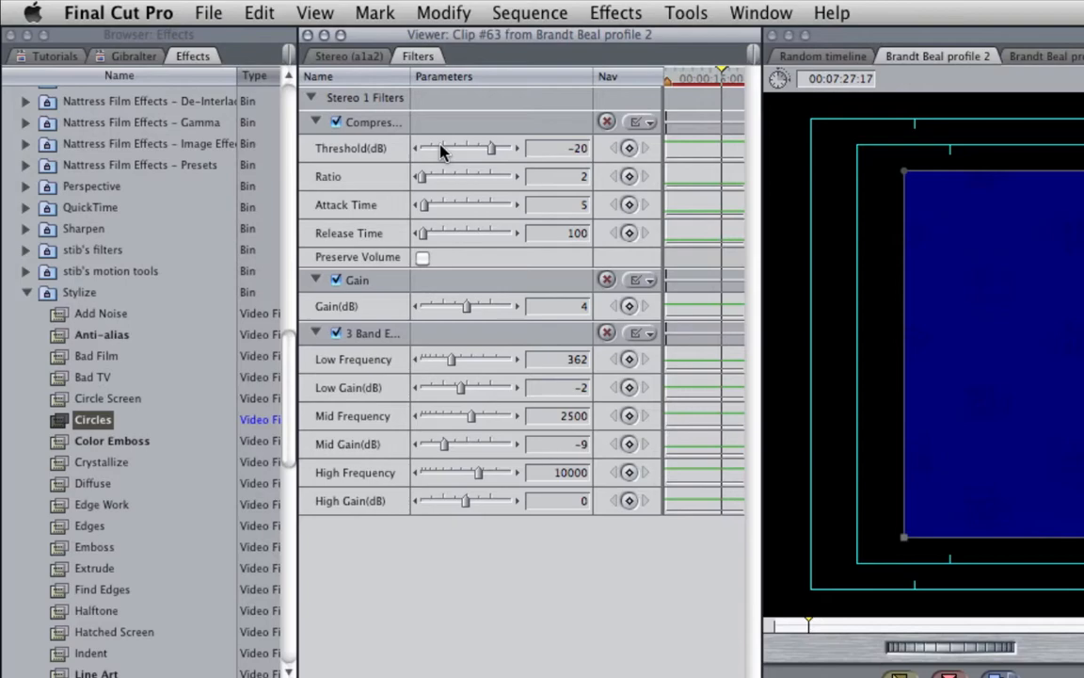
mouse_move(557, 343)
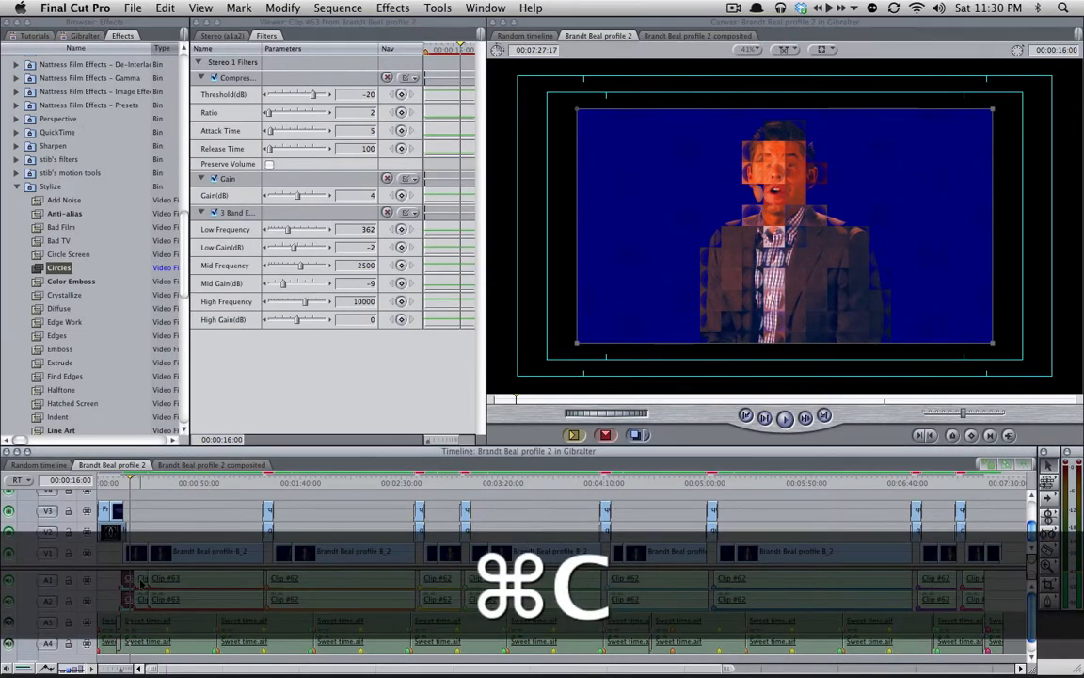
Copy Clip #63 and paste its Audio Filters onto the other dialogue clips, then switch to the Random timeline.
key(cmd+c)
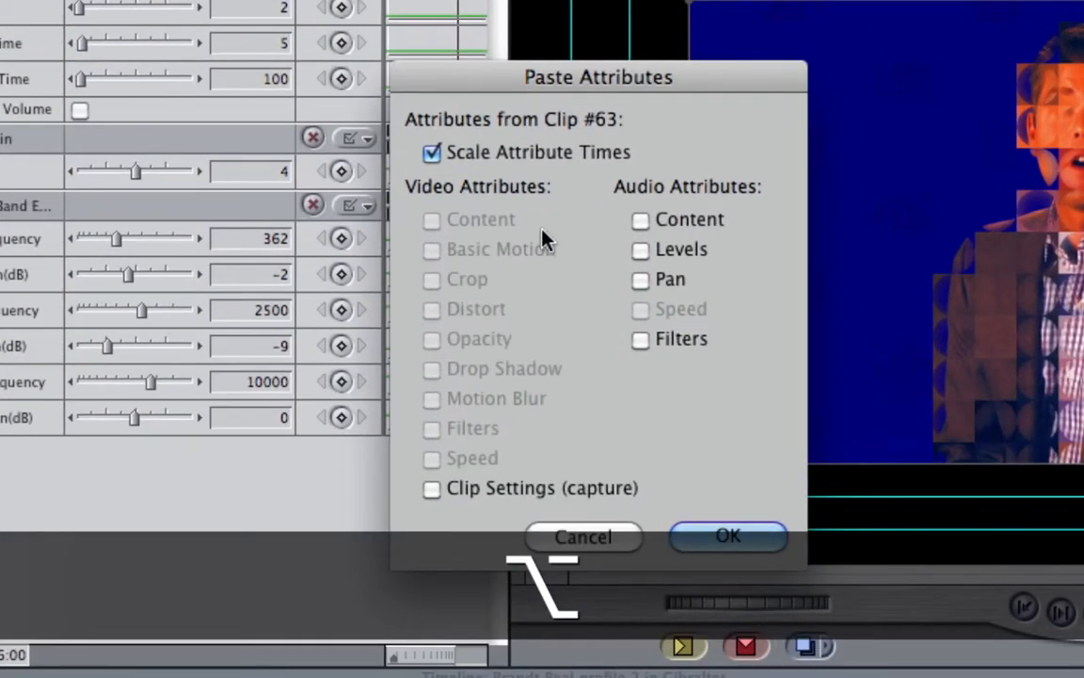
click(640, 338)
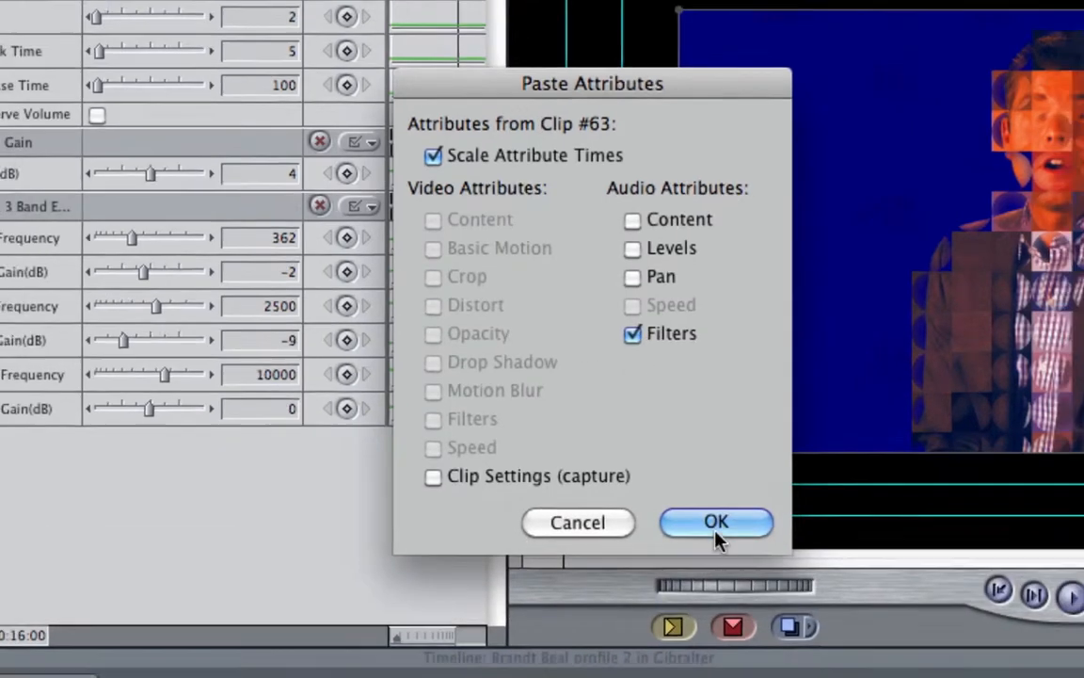
click(716, 523)
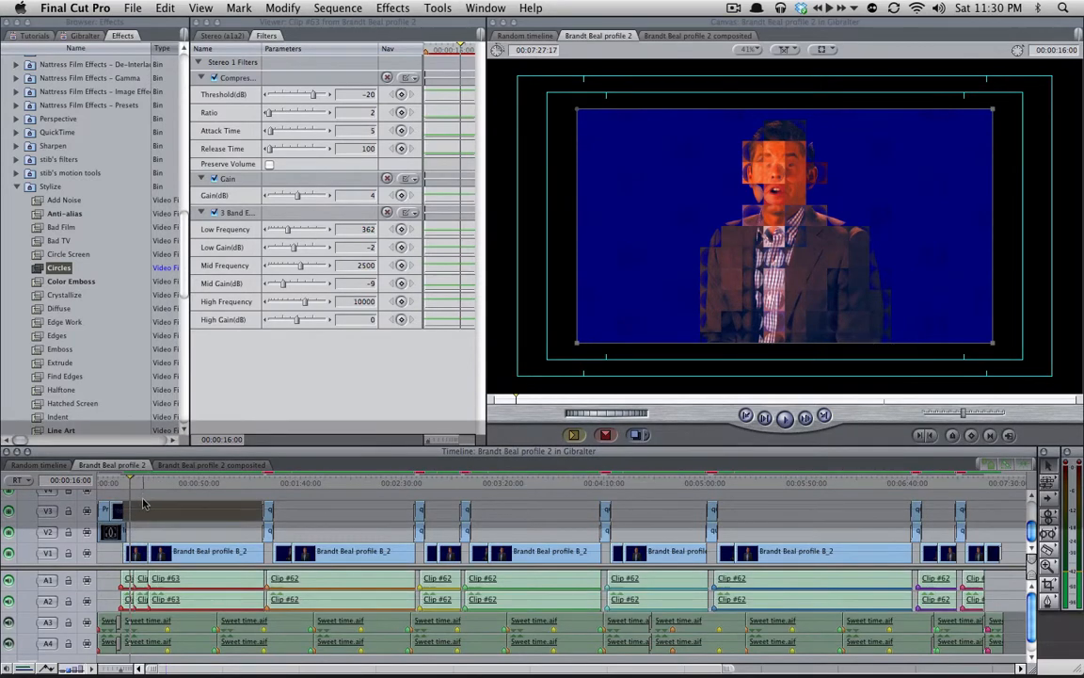
click(569, 482)
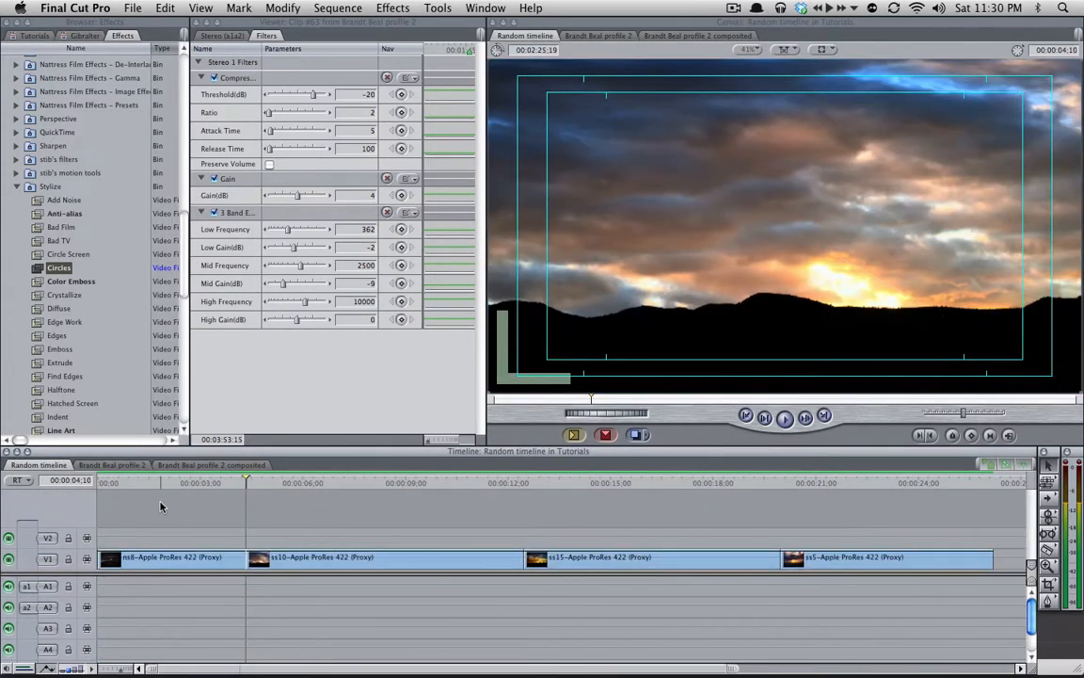
click(181, 482)
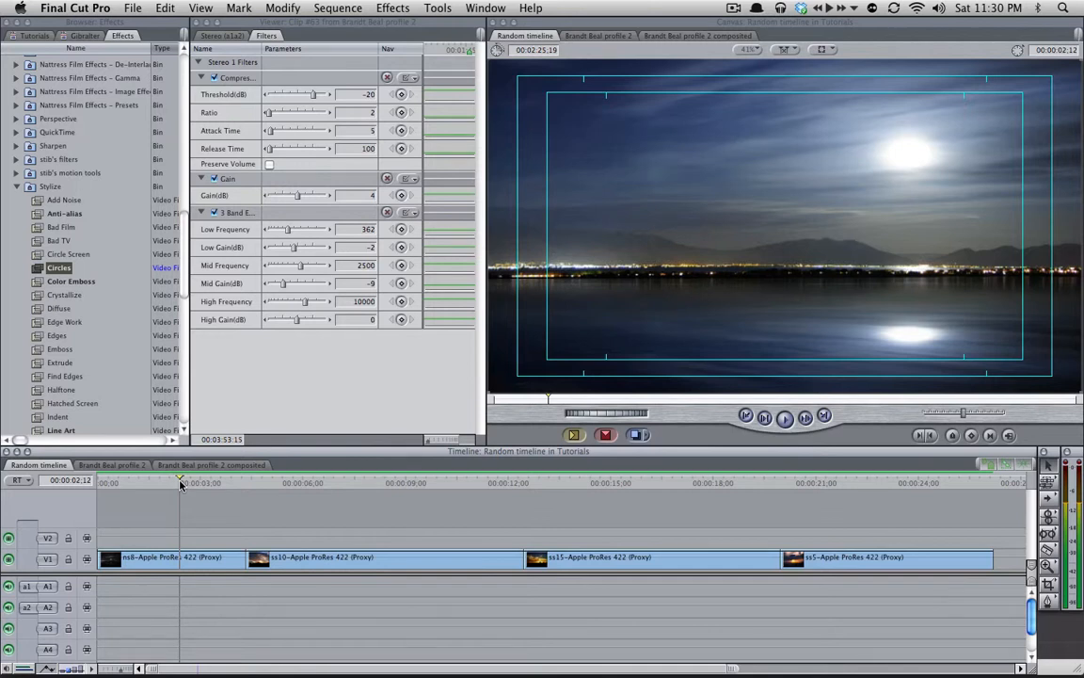
click(283, 8)
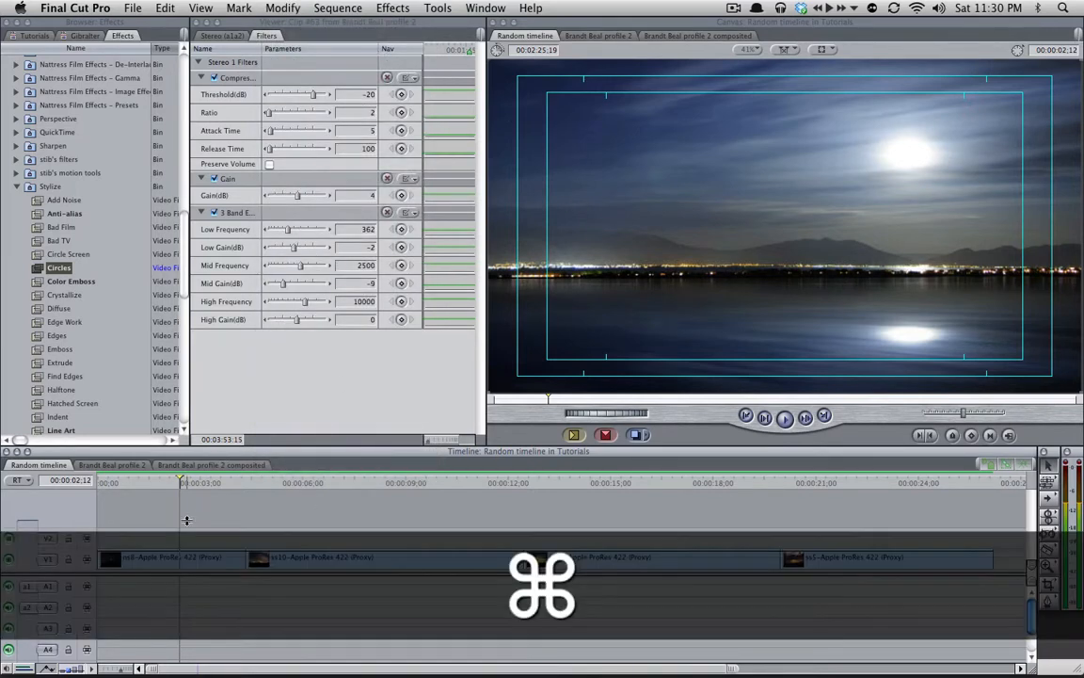
Set the Random timeline's frame size to 720 x 405 in Sequence Settings.
key(cmd+0)
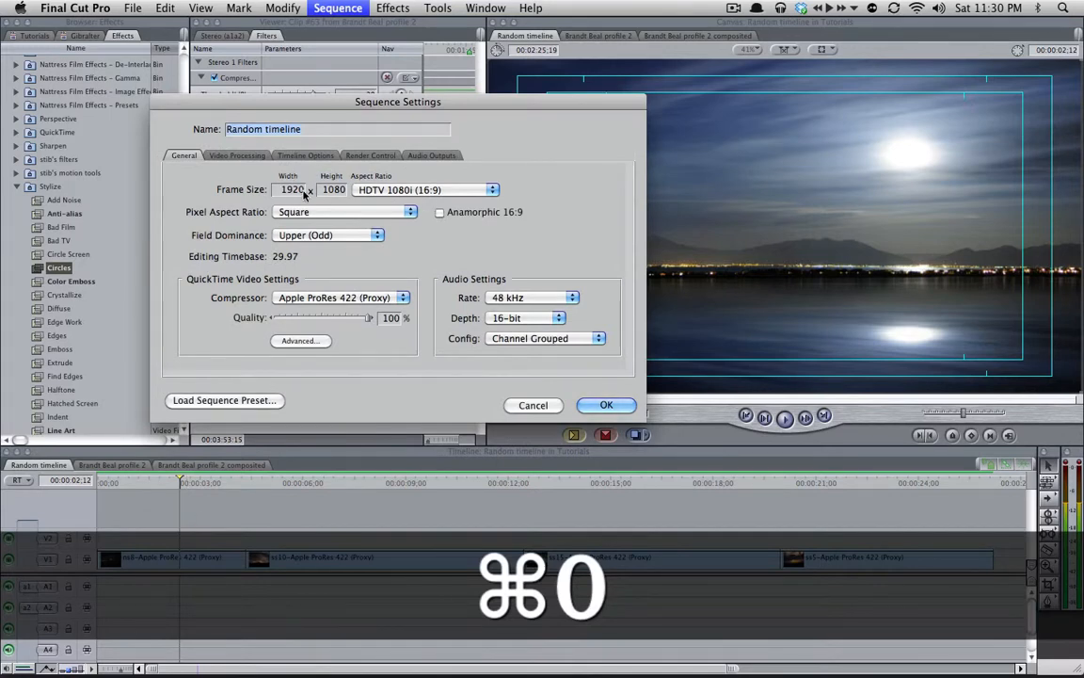
text(72)
click(333, 188)
text(405)
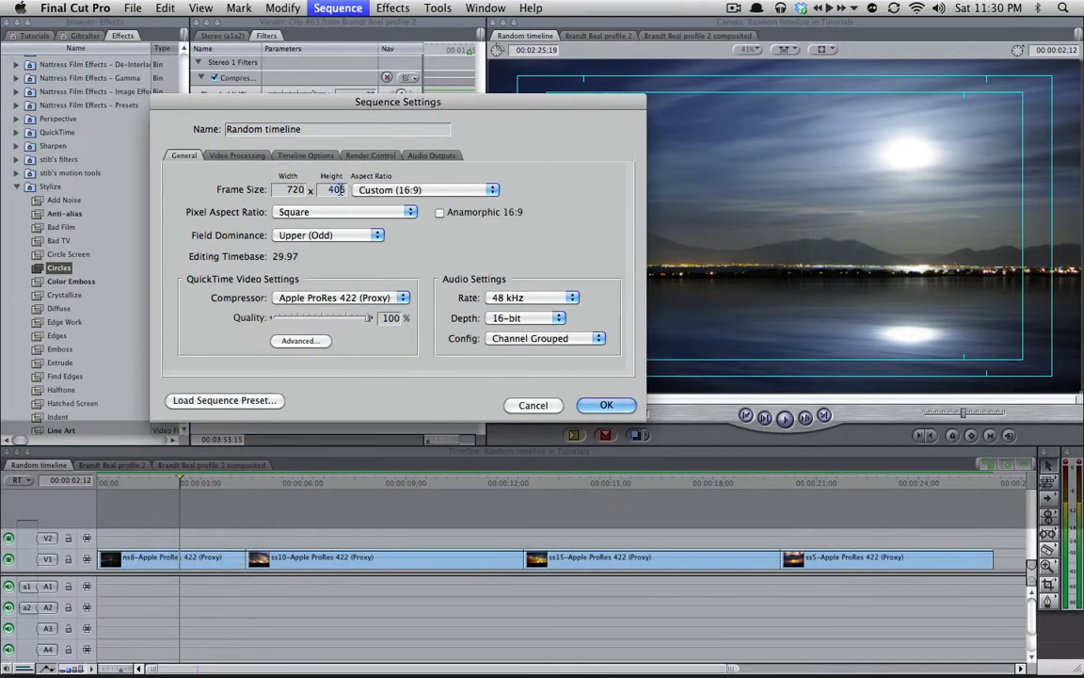
click(606, 405)
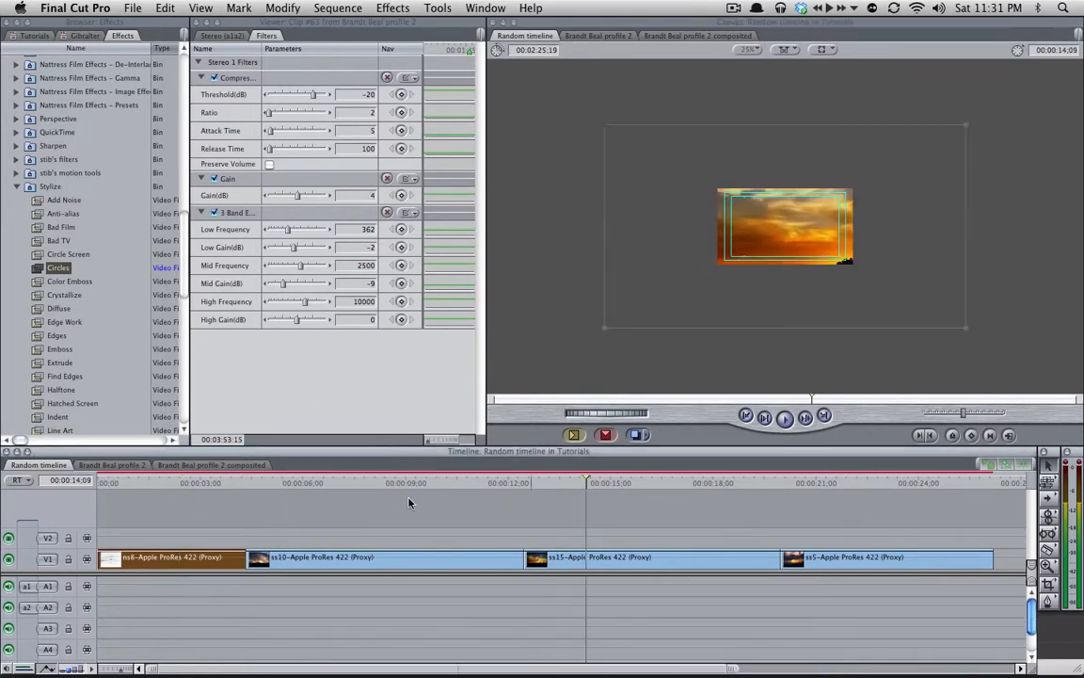
Select all clips and conform them with Modify > Scale to Sequence, then deselect.
key(cmd+a)
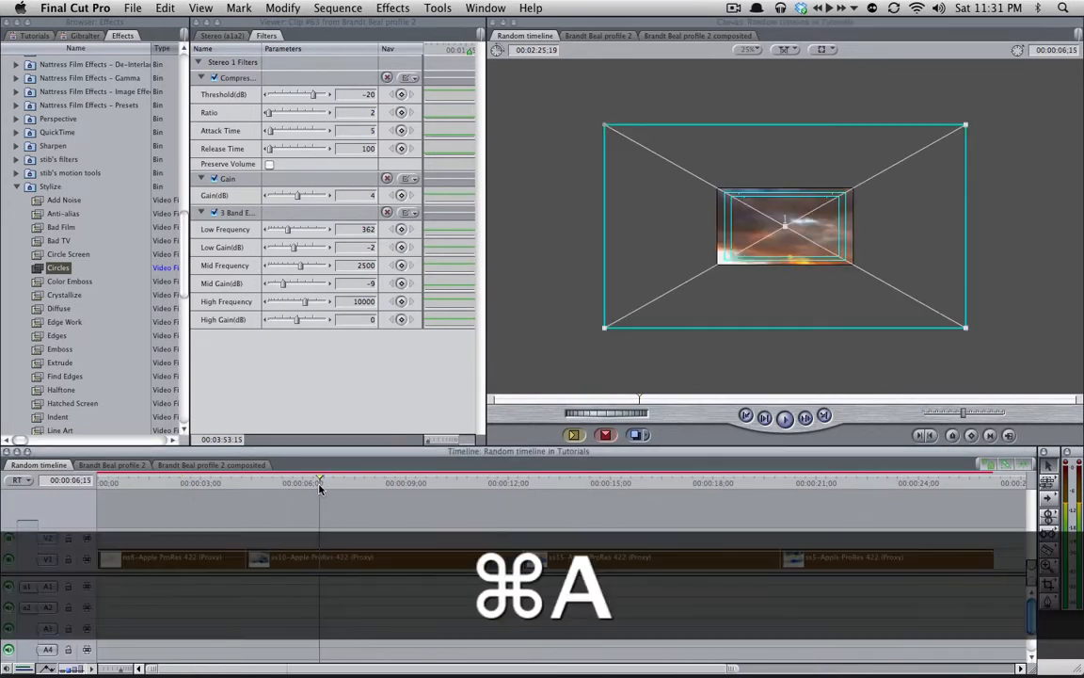
click(283, 7)
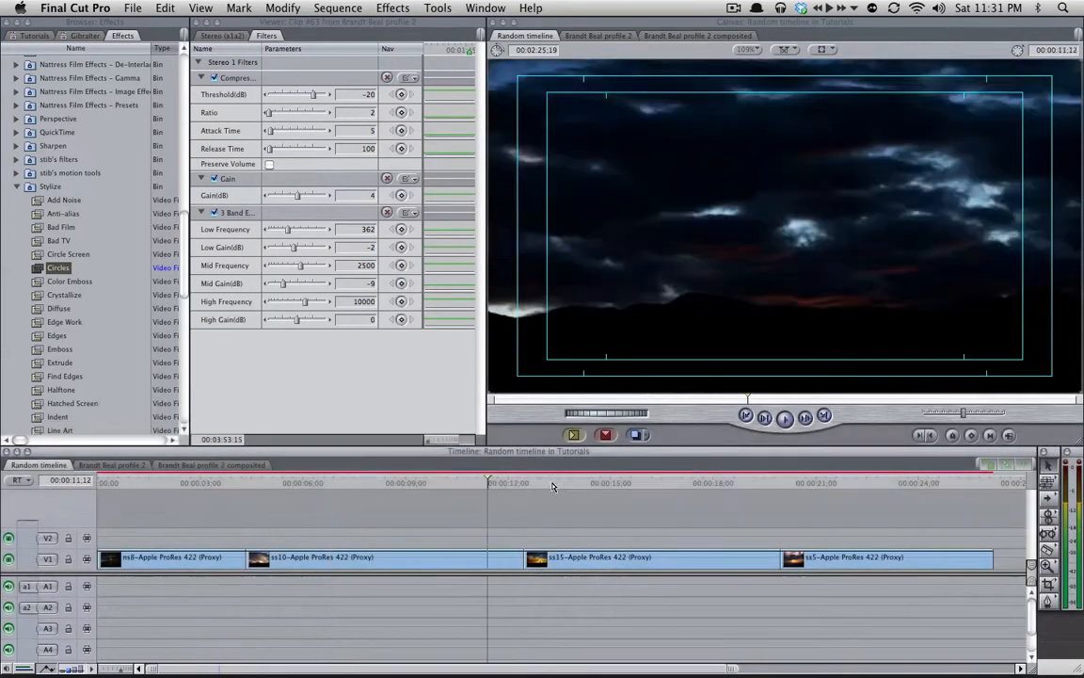
click(282, 8)
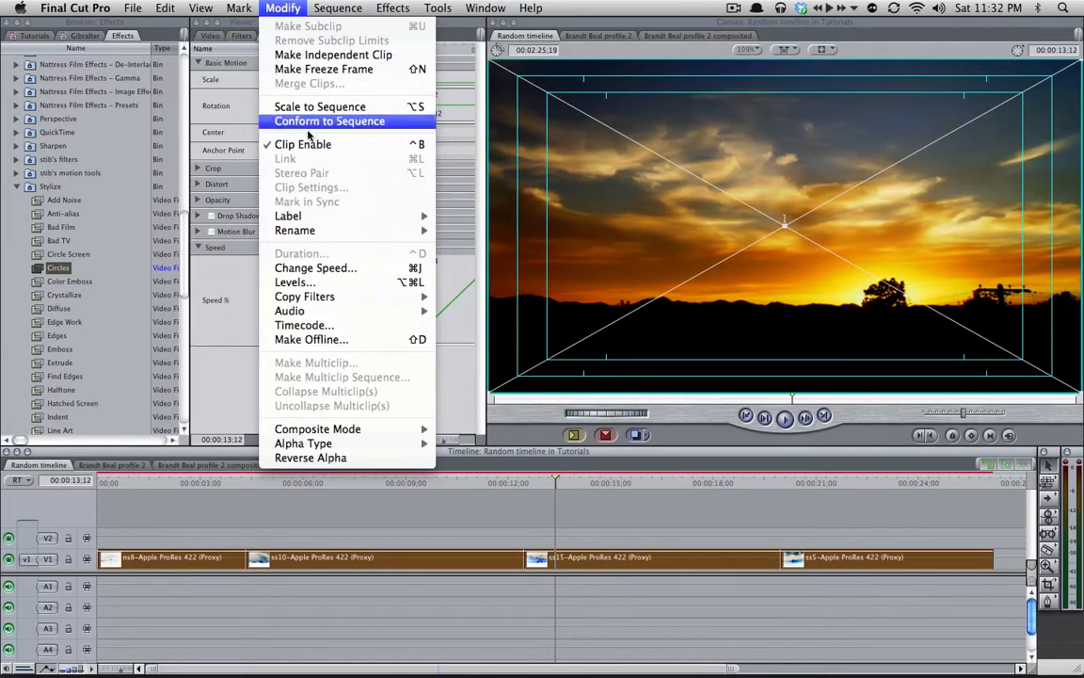
mouse_move(320, 106)
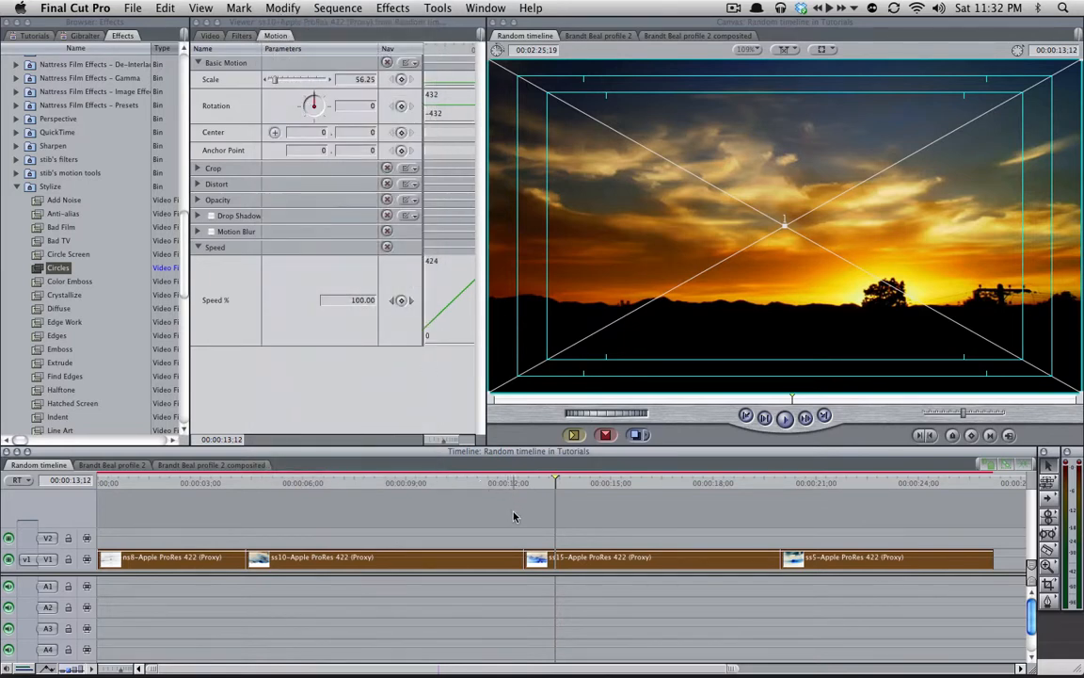
click(568, 482)
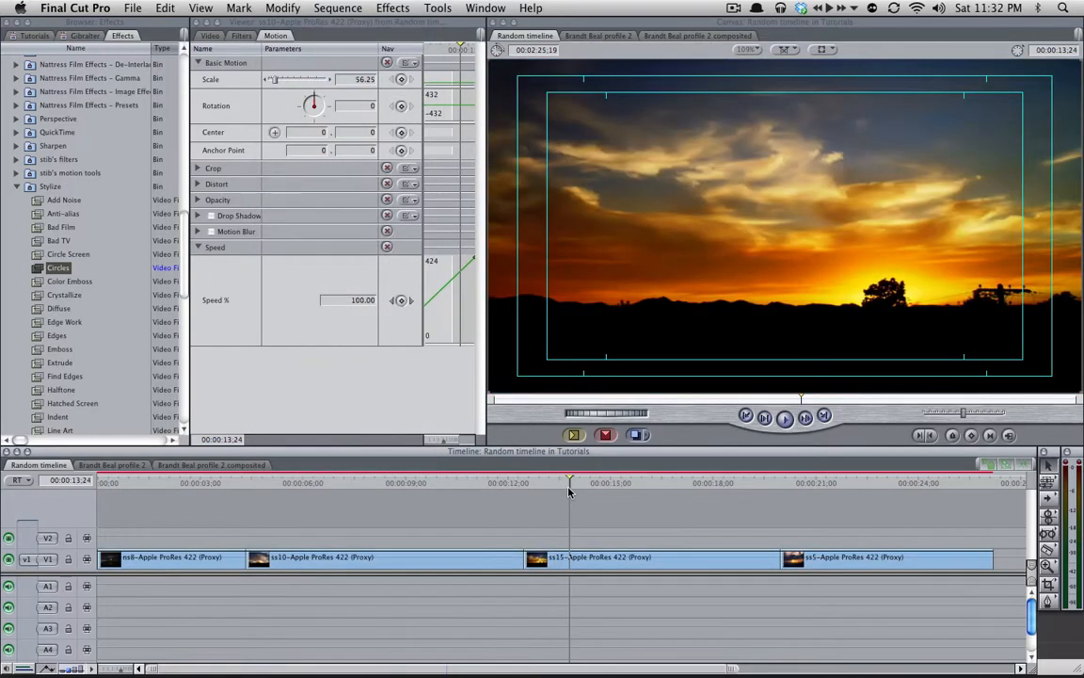
click(436, 8)
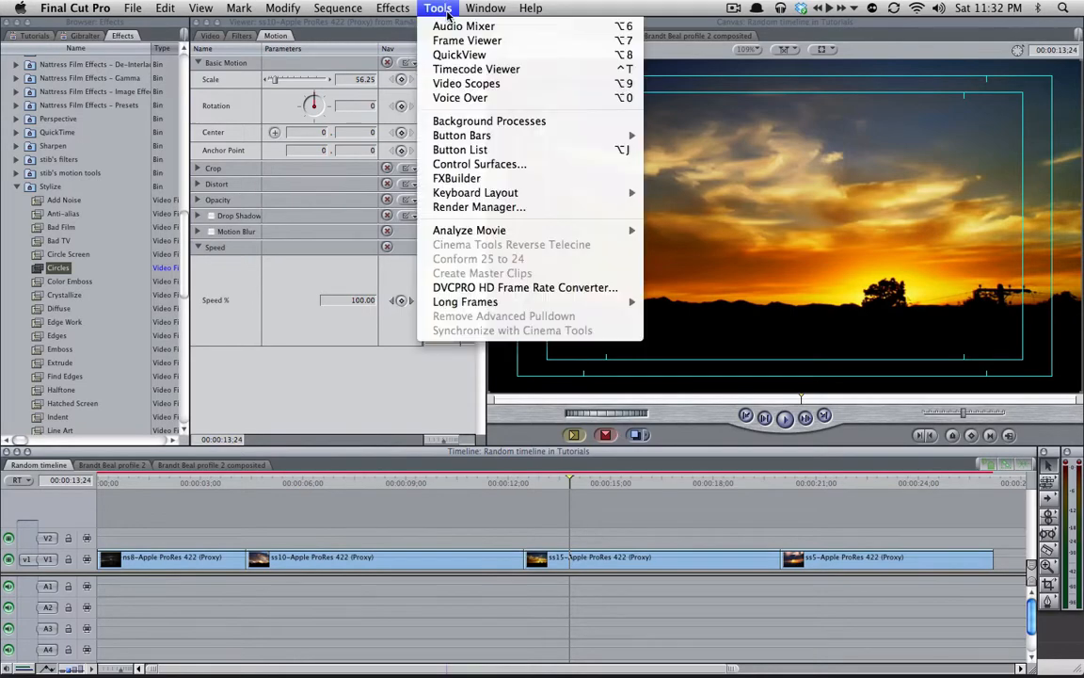
mouse_move(474, 192)
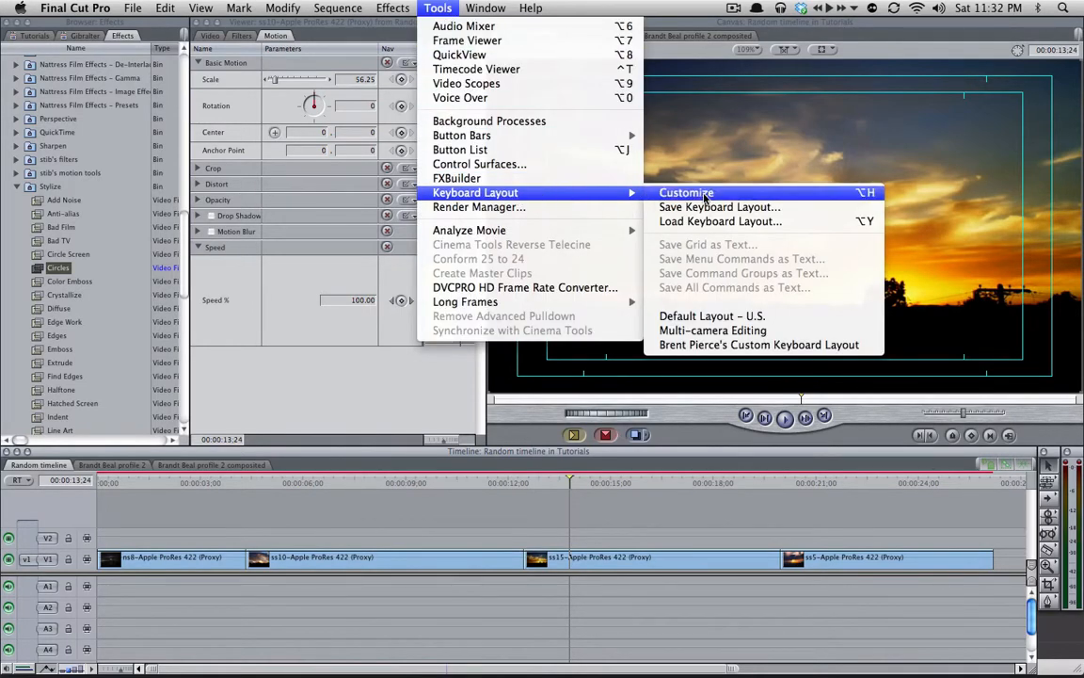
click(685, 192)
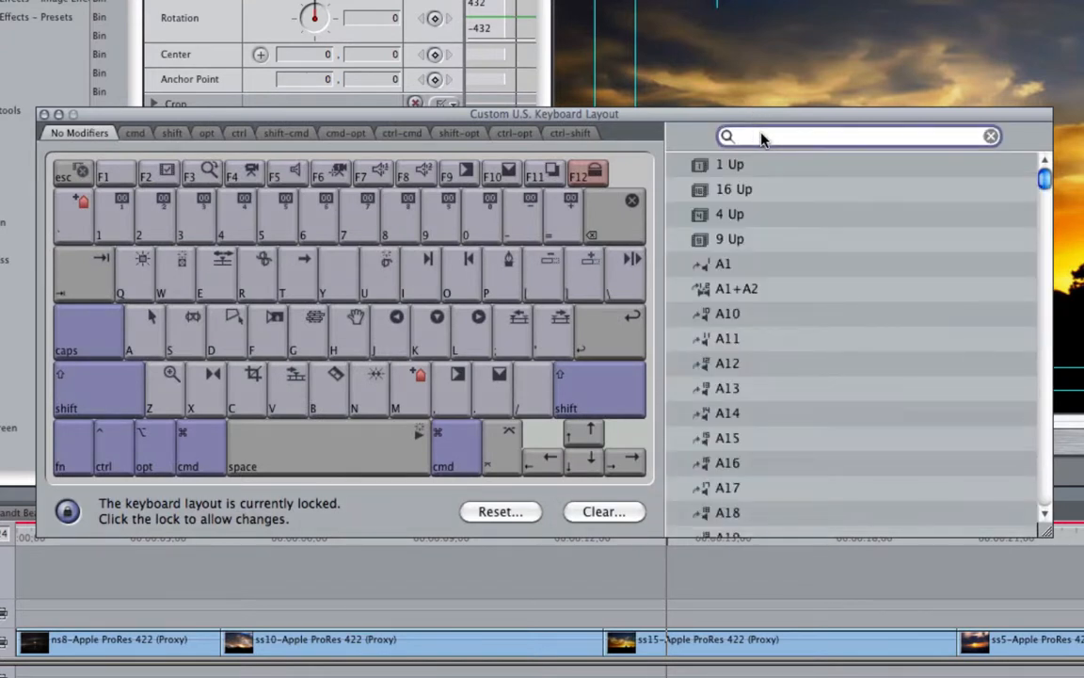
text(scale)
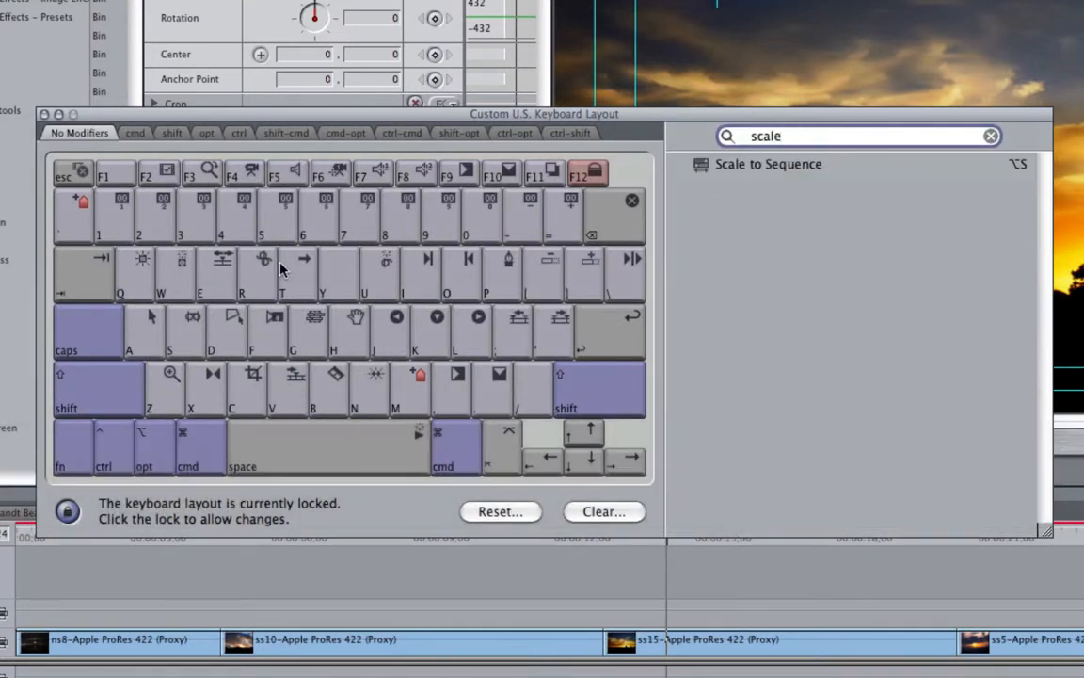
mouse_move(160, 160)
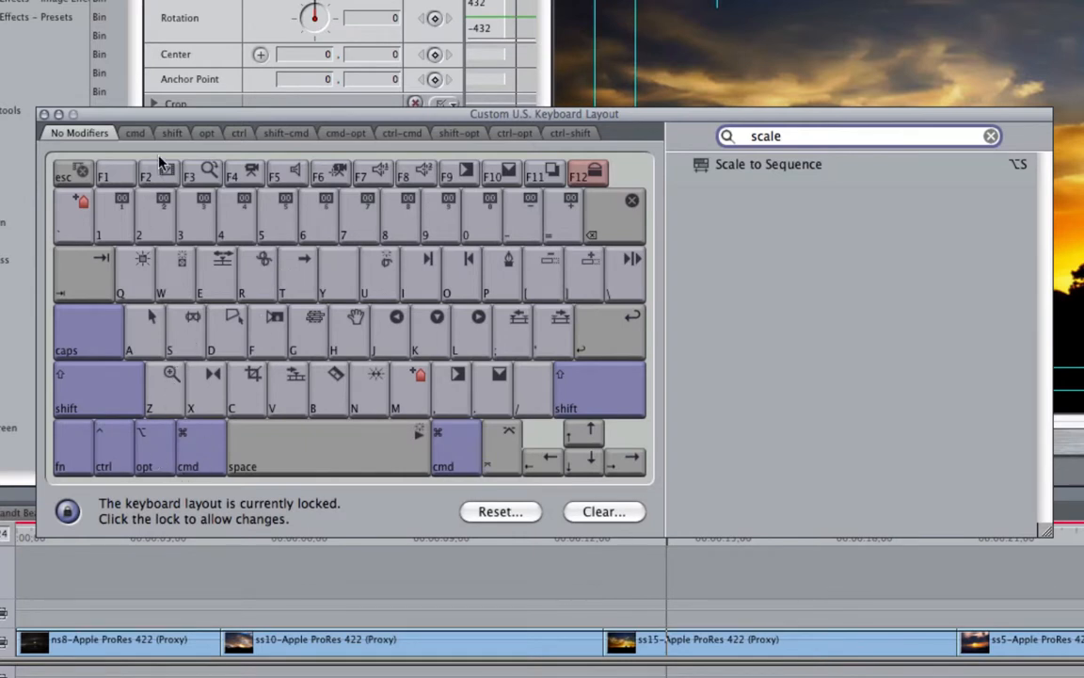
click(207, 132)
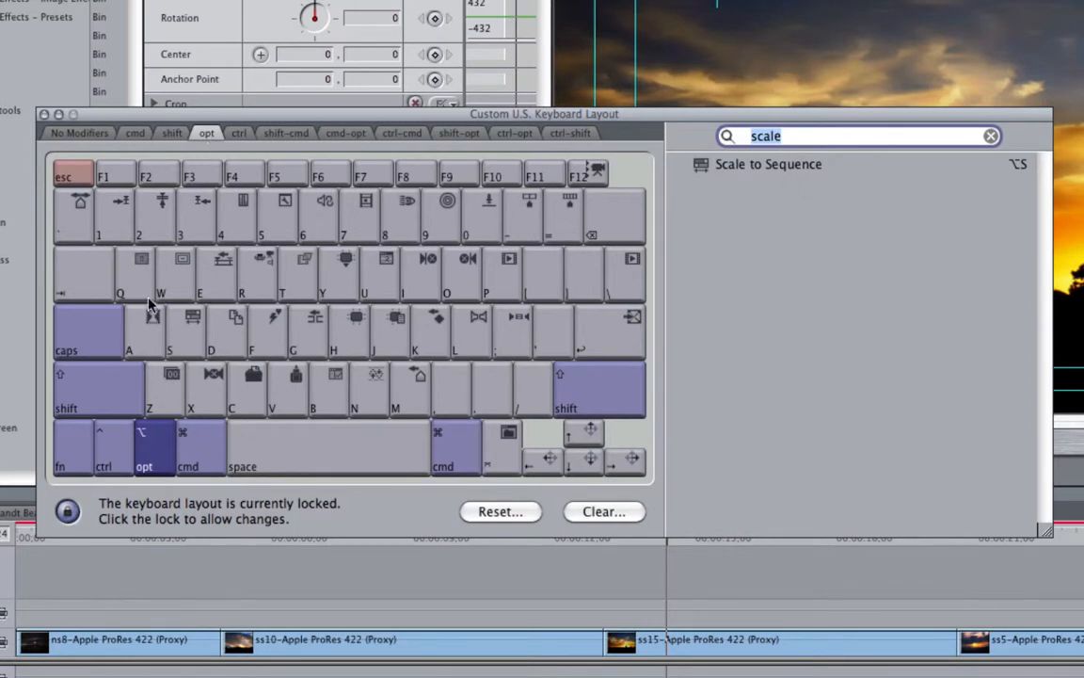
click(68, 510)
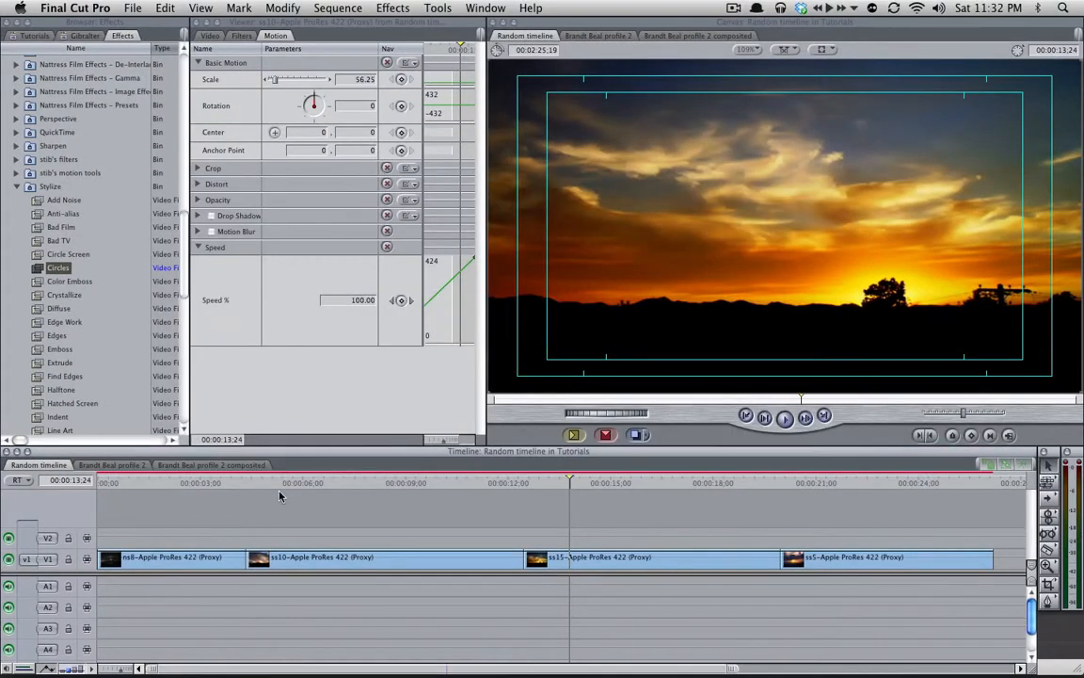
Select all clips and apply Scale to Sequence via Option-S, then scrub to the sunset shot.
key(cmd+a)
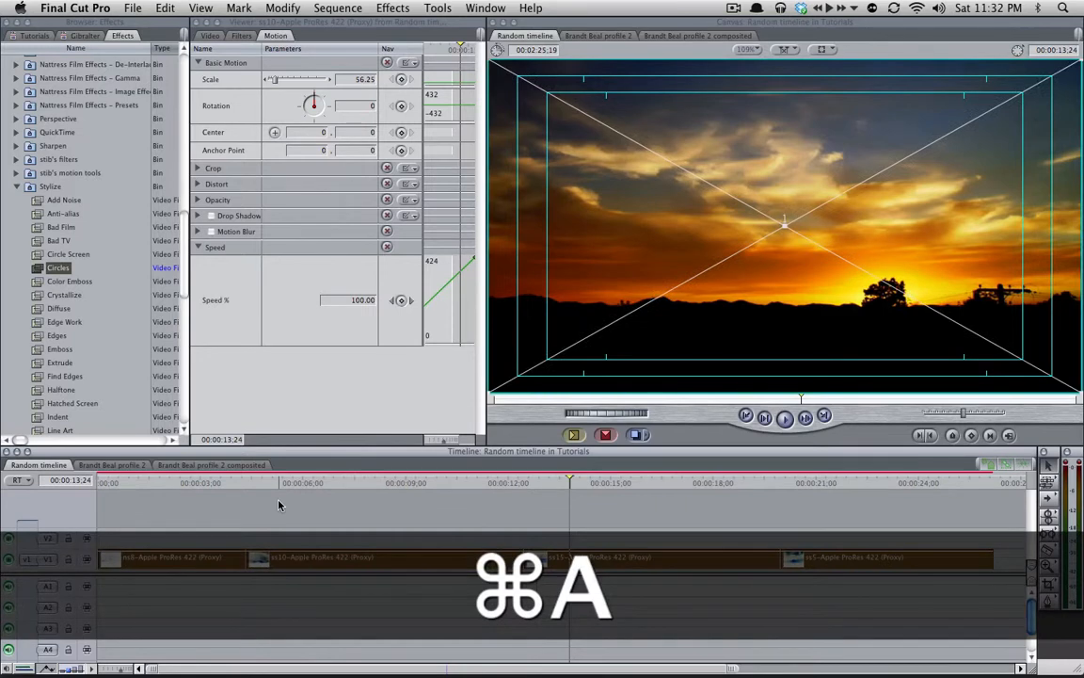
key(cmd+a)
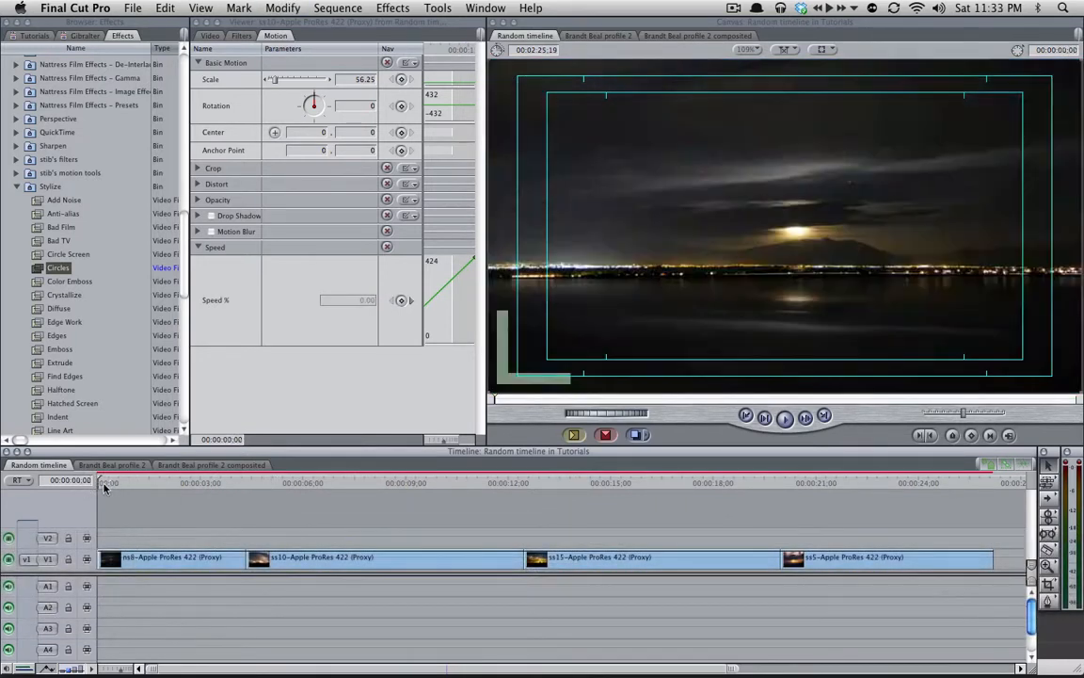
click(636, 482)
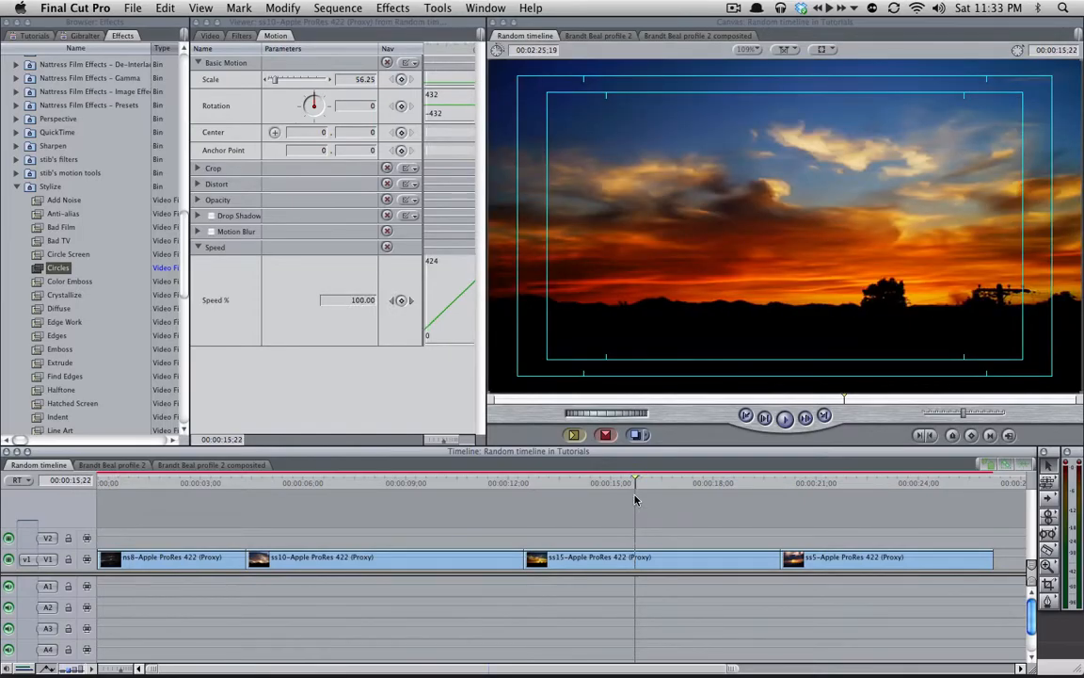